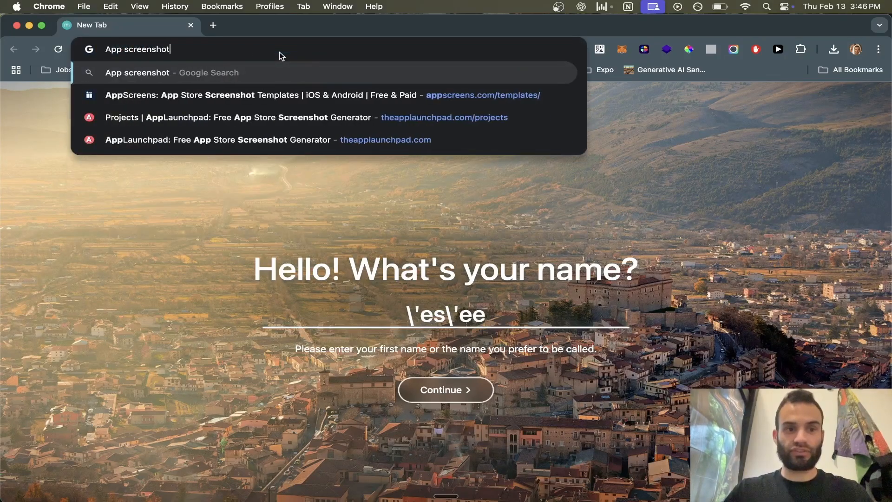
Run the Google search for app screenshots and cd into the project folder in Terminal.
key("Return")
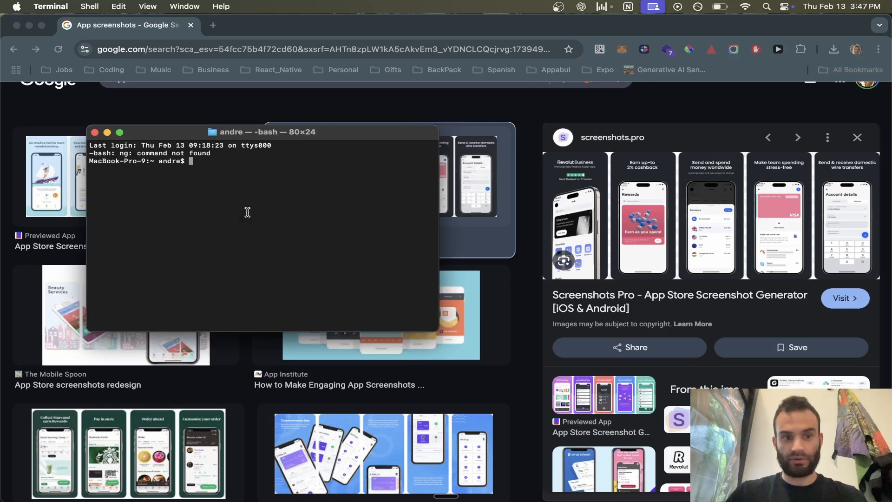
type("cd video/")
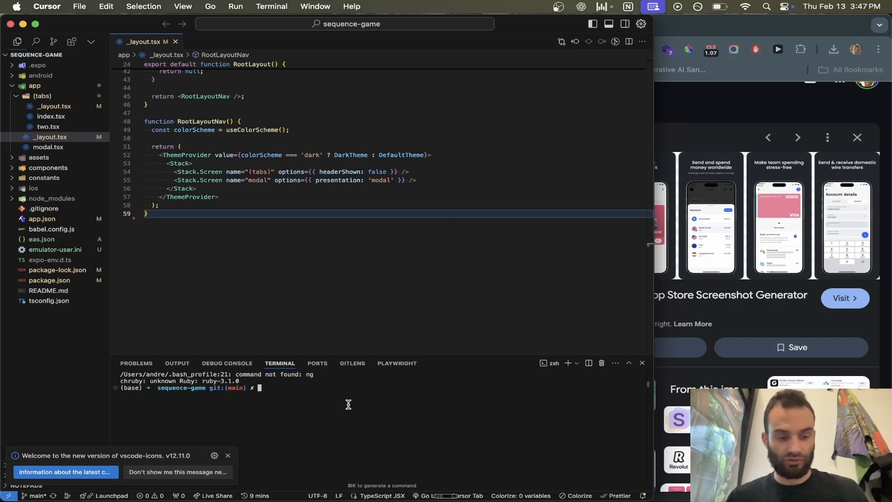
Launch the app with 'npx expo run:ios', save the simulator screen, and show the High Scores screen.
type("npx")
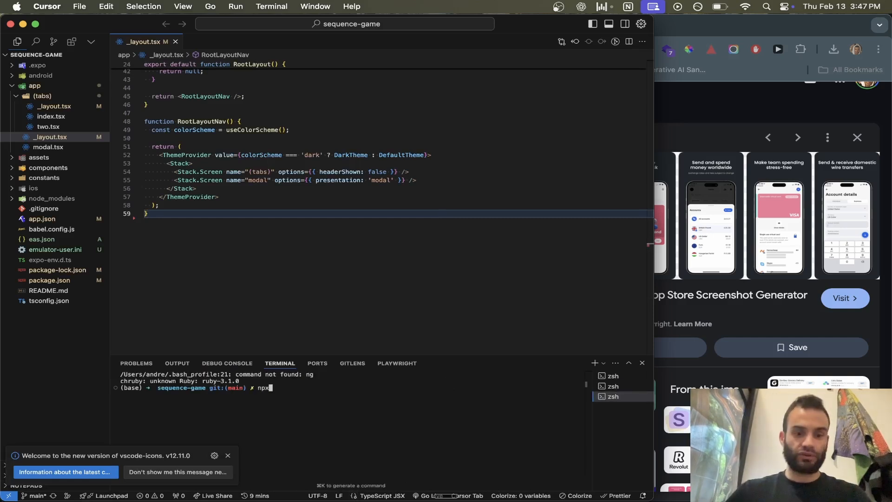
type("expo run:io")
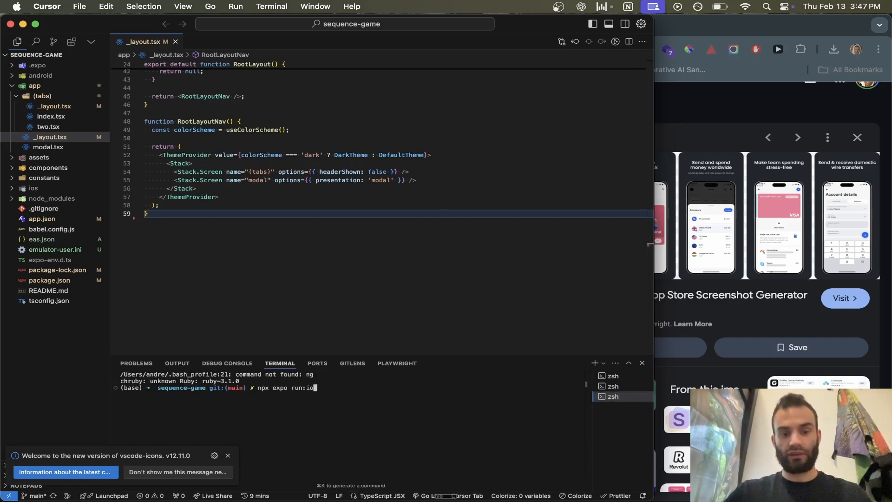
key("Return")
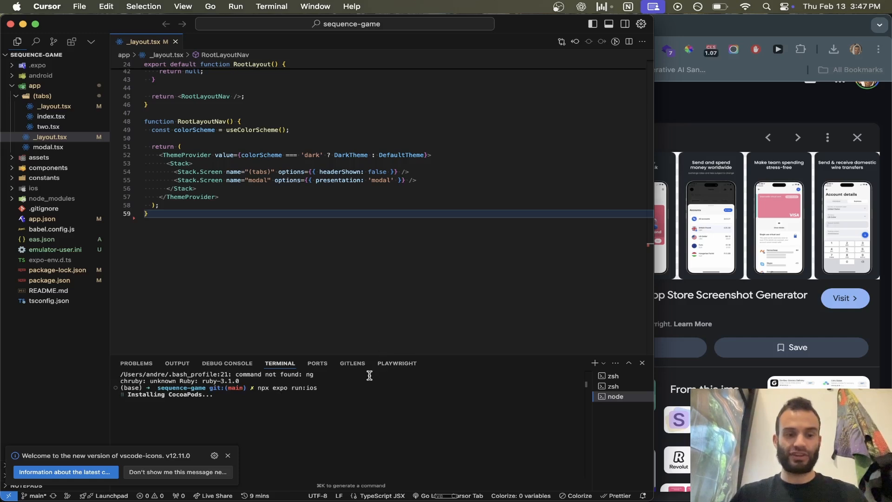
mouse_move(429, 407)
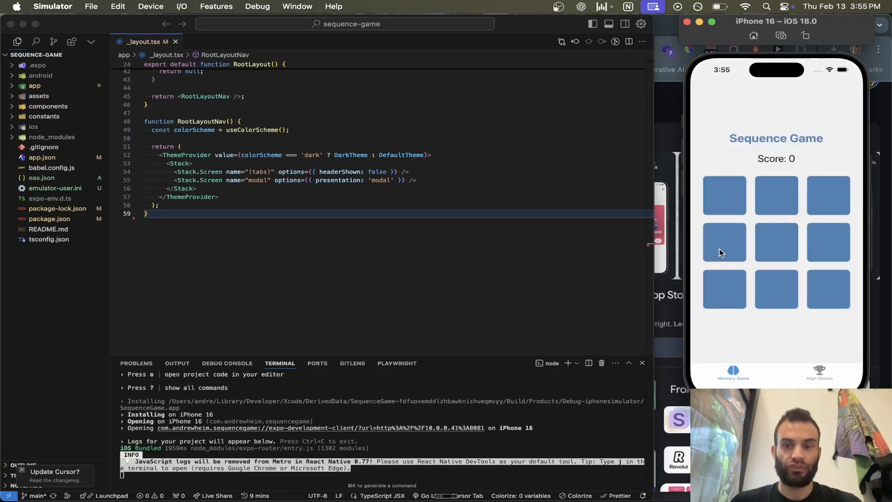
mouse_move(694, 159)
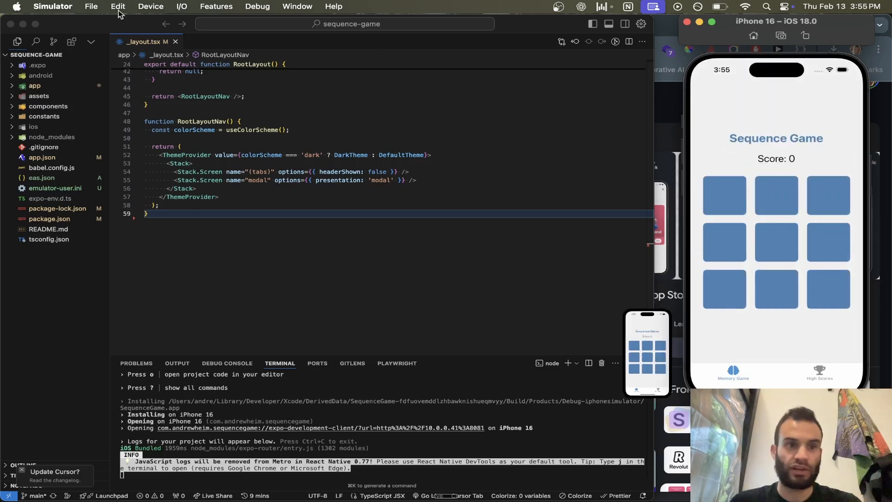
left_click(90, 6)
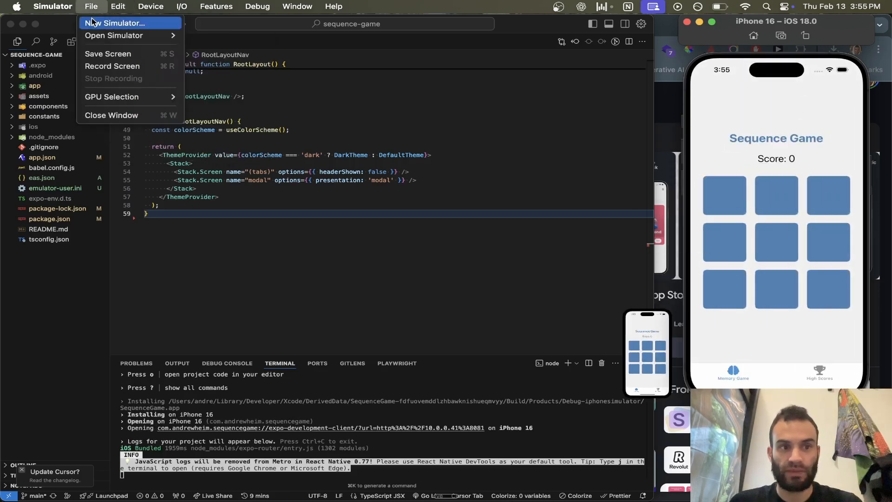
mouse_move(125, 66)
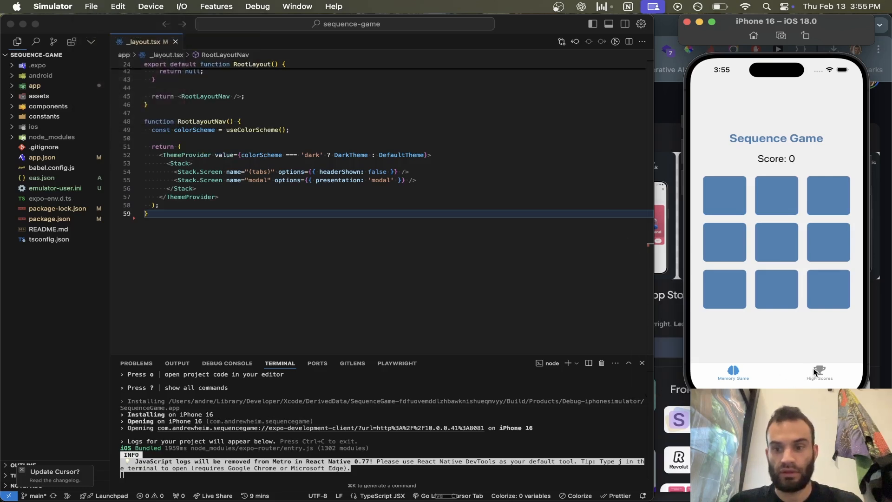
left_click(818, 373)
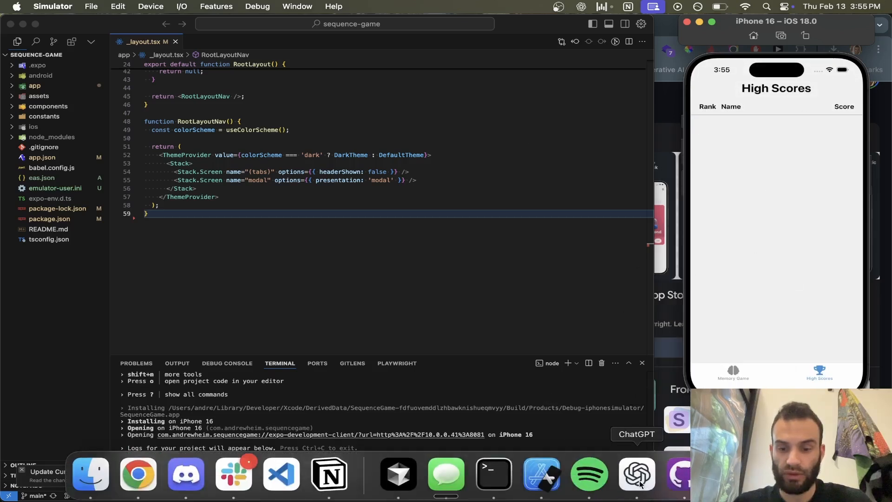
mouse_move(539, 478)
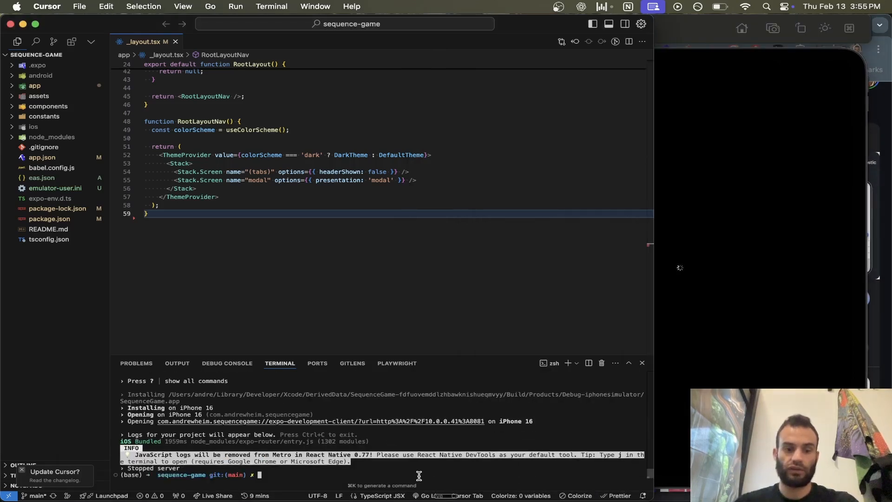
Run the Expo iOS build on the iPad Pro 13-inch and show its High Scores screen.
type("npx expo")
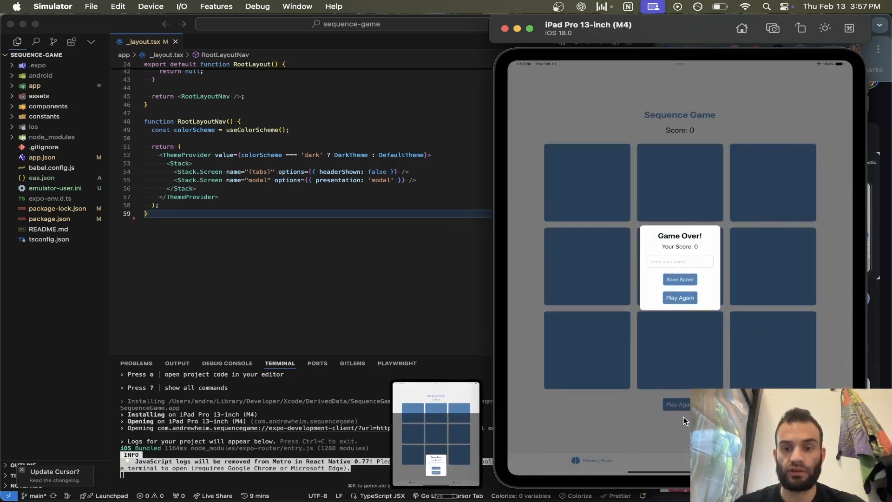
left_click(678, 280)
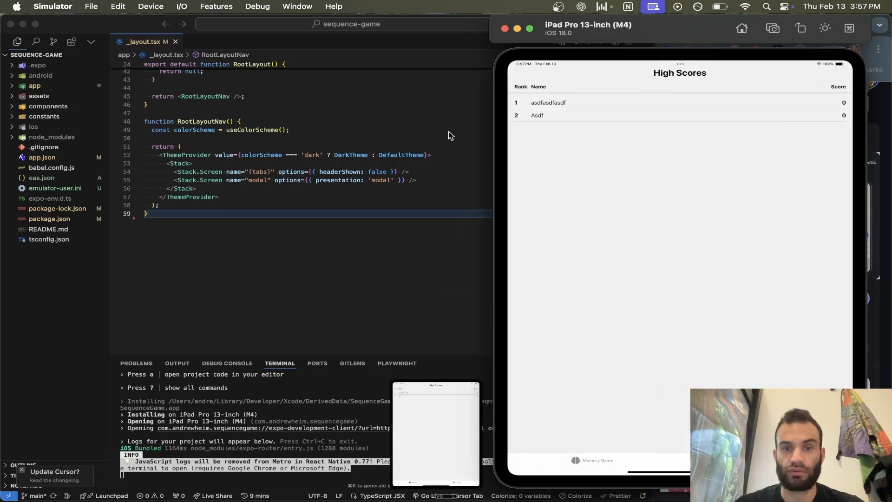
mouse_move(505, 17)
type("npx expo run:android")
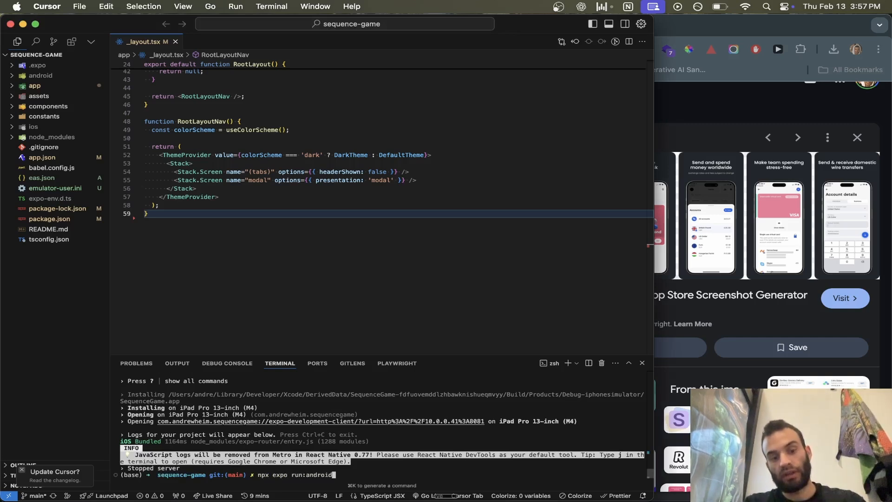
Launch the app with 'npx expo run:android' on the Pixel emulator and return to the Chrome search tab.
key("Return")
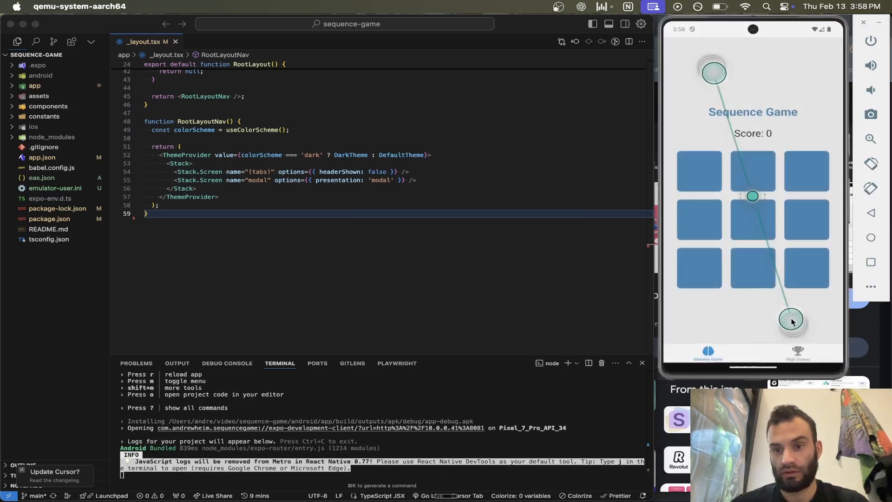
left_click(797, 351)
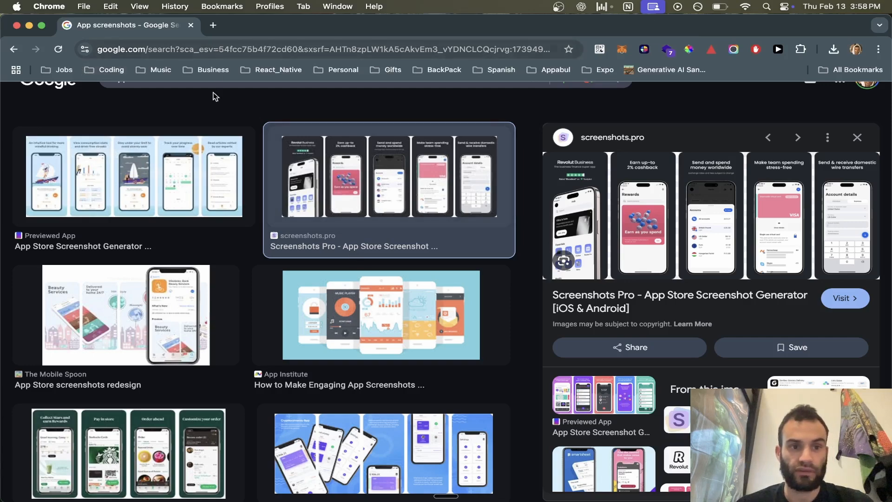
Open the Expo store-assets guide from the web results and read its opening sections.
left_click(116, 143)
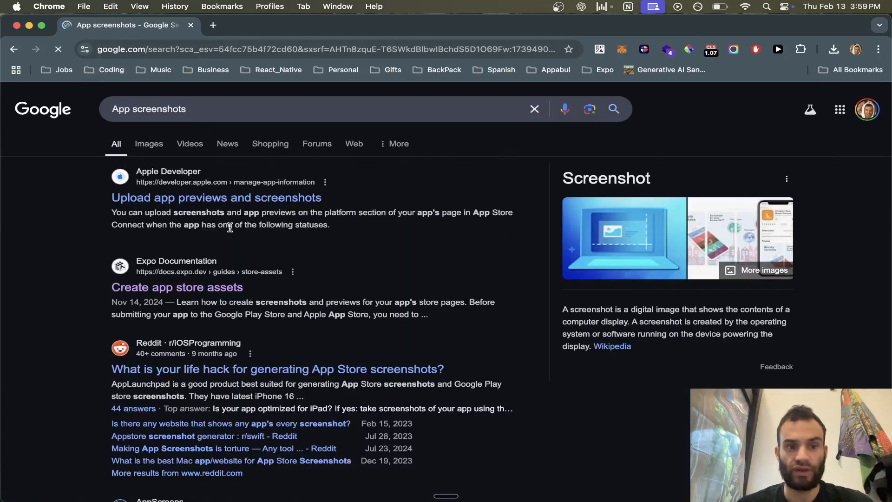
left_click(177, 287)
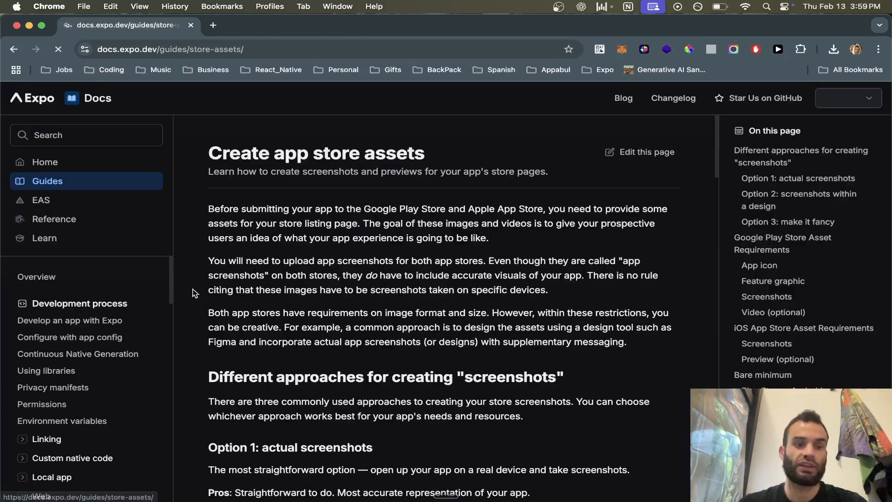
scroll("down", 3)
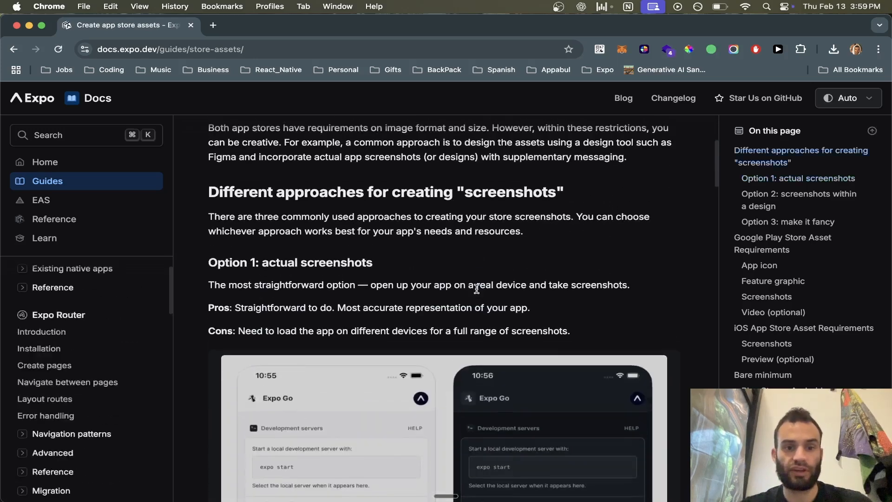
scroll("down", 3)
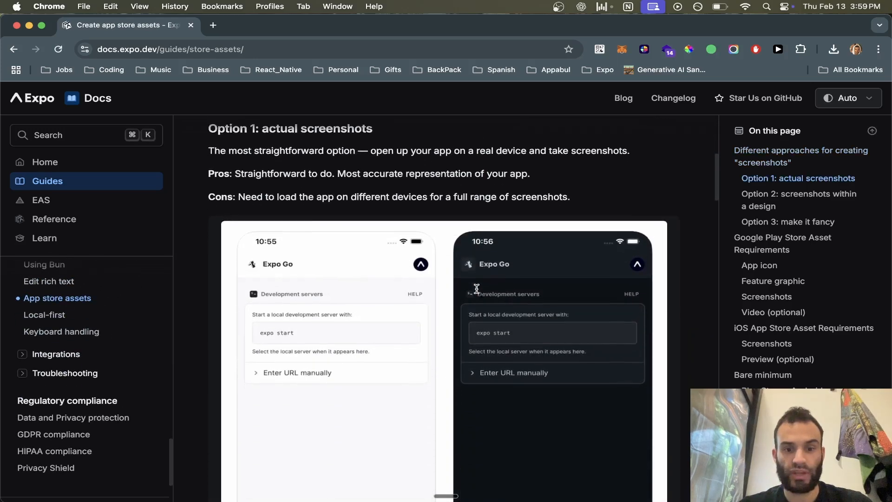
scroll("up", 3)
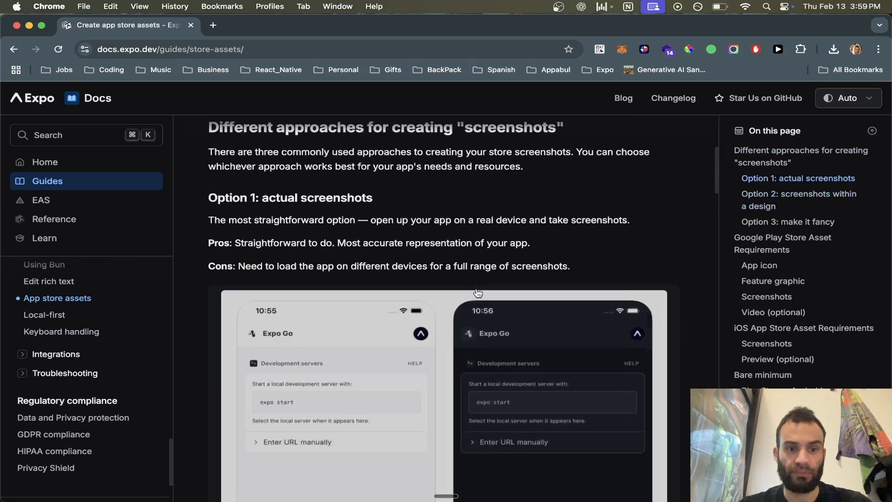
scroll("down", 3)
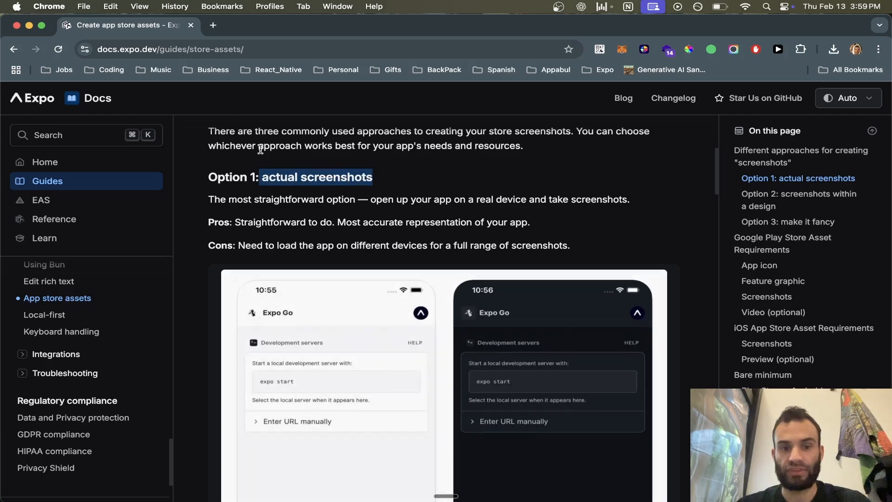
scroll("down", 3)
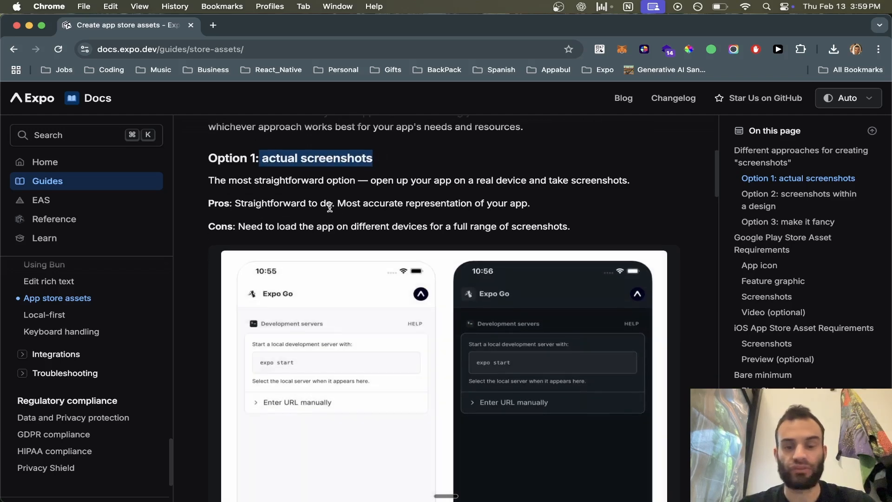
Read on through the guide down to Option 3: make it fancy.
scroll("down", 3)
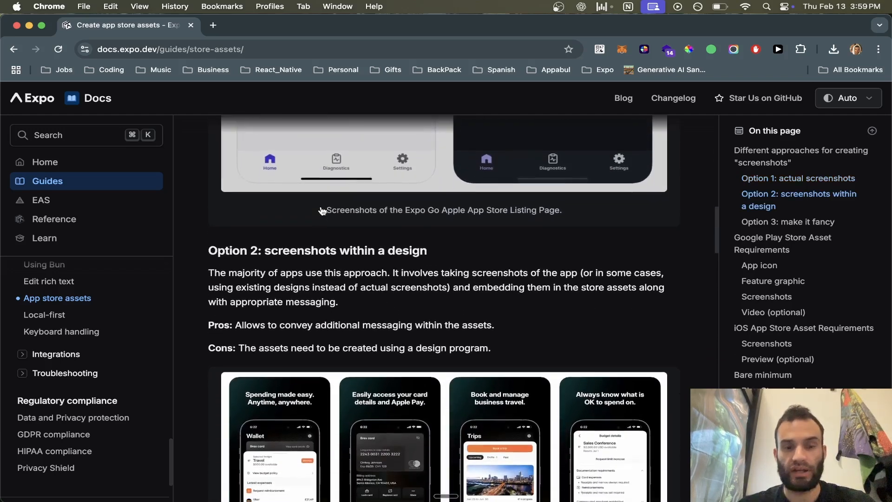
scroll("down", 3)
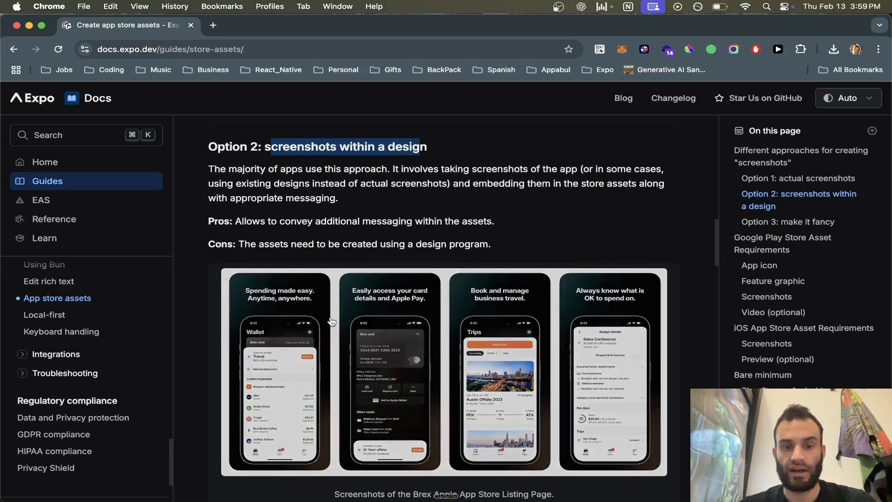
mouse_move(281, 297)
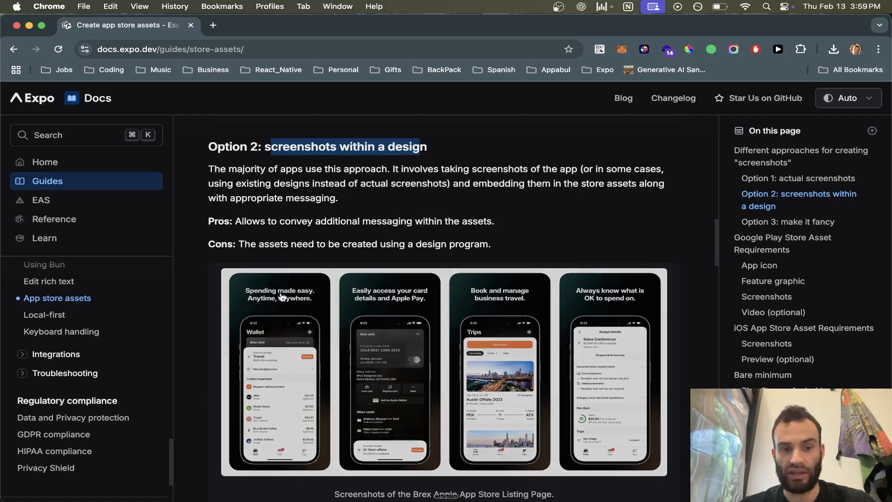
scroll("down", 3)
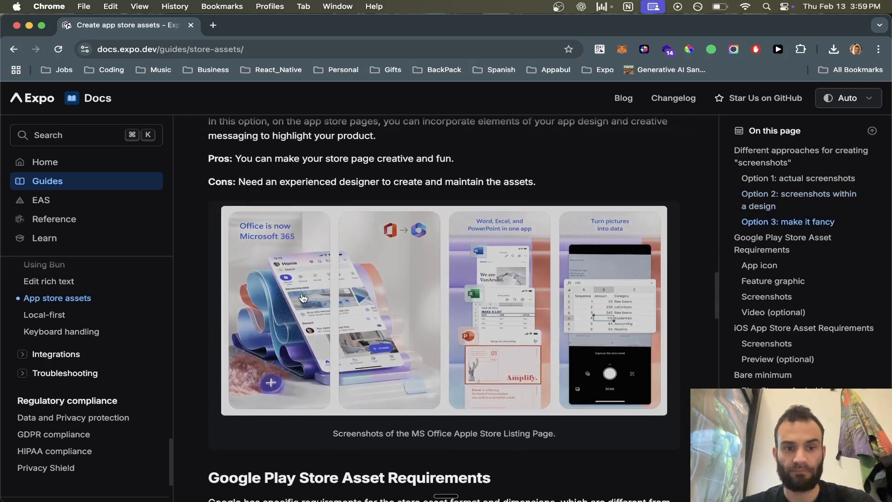
scroll("down", 3)
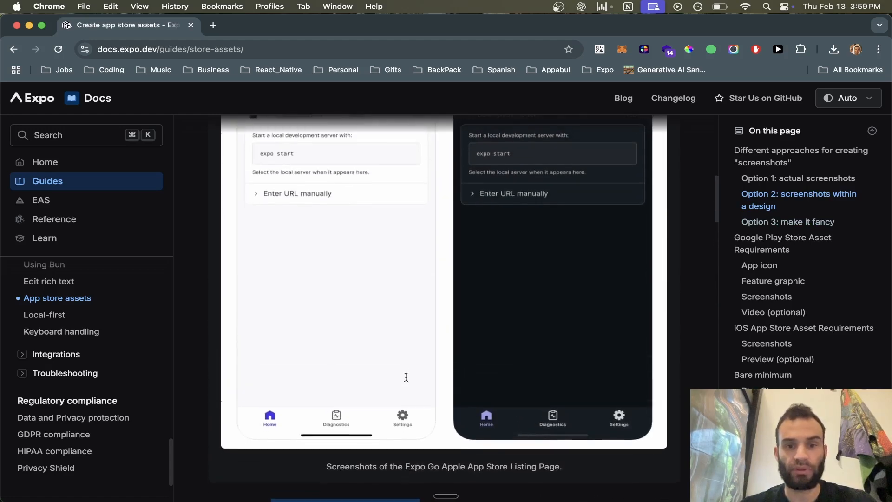
scroll("up", 3)
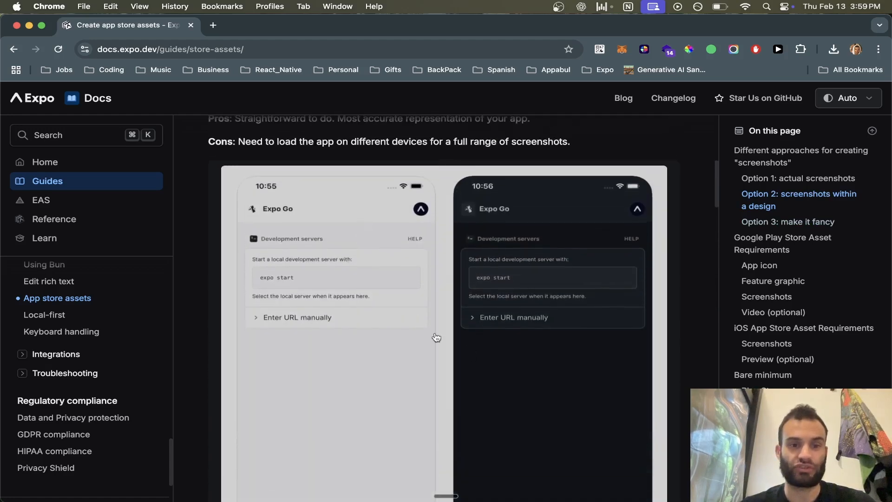
mouse_move(382, 324)
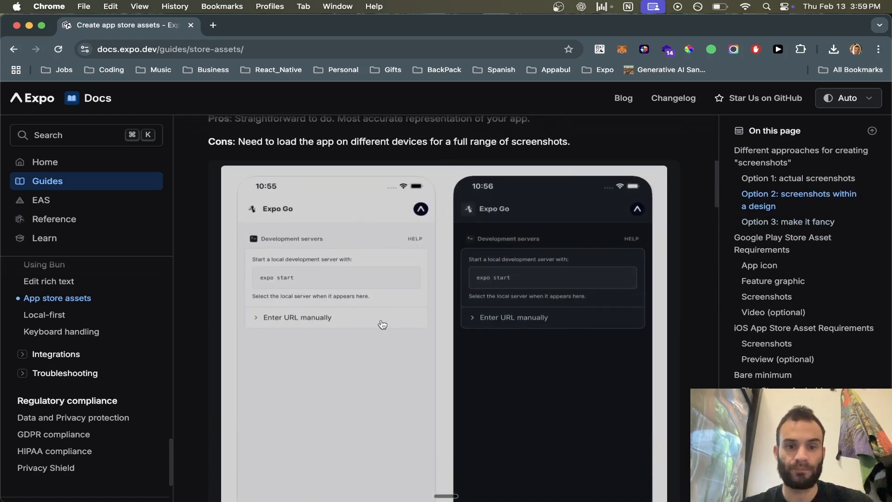
scroll("down", 3)
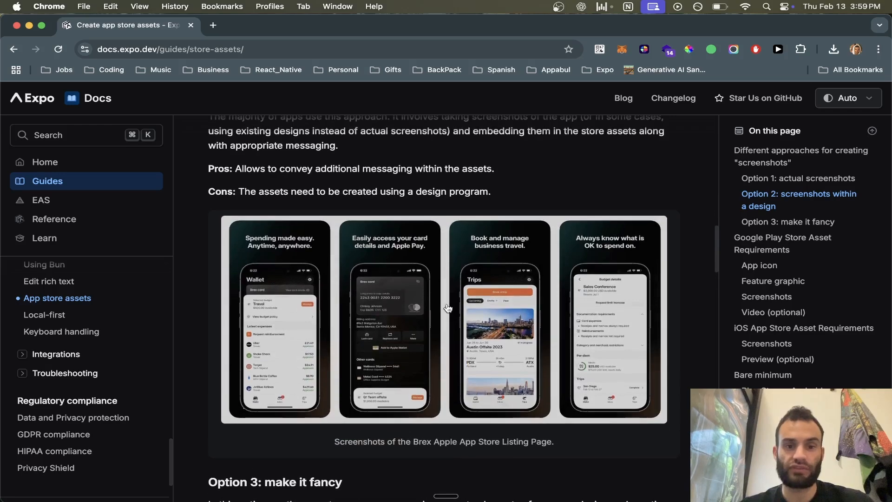
scroll("down", 3)
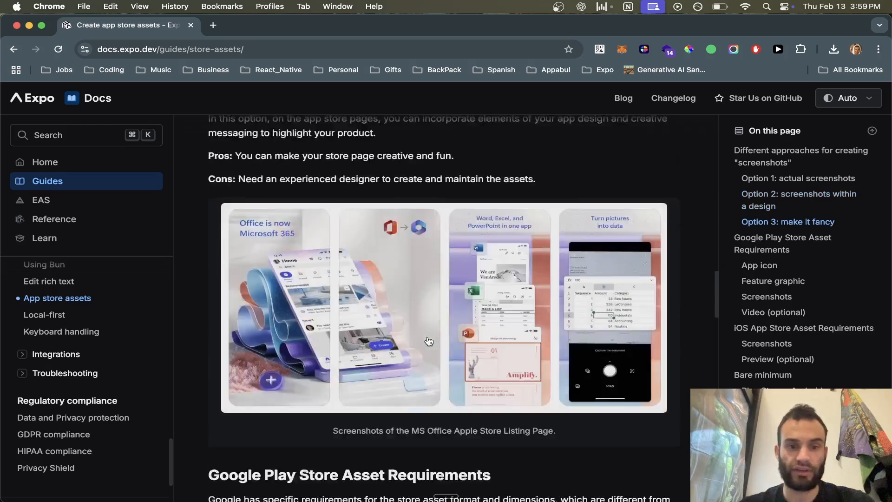
scroll("down", 3)
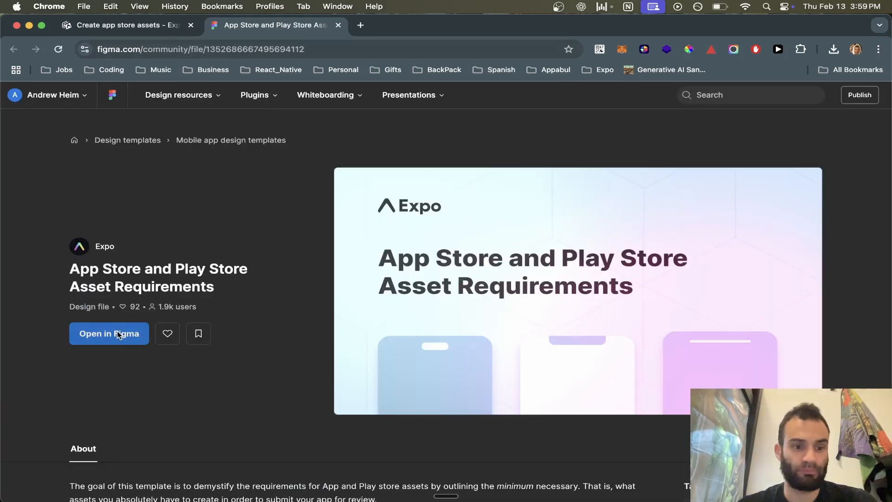
Open the asset requirements file in Figma and inspect the iPhone and Android screenshot placeholders.
left_click(108, 333)
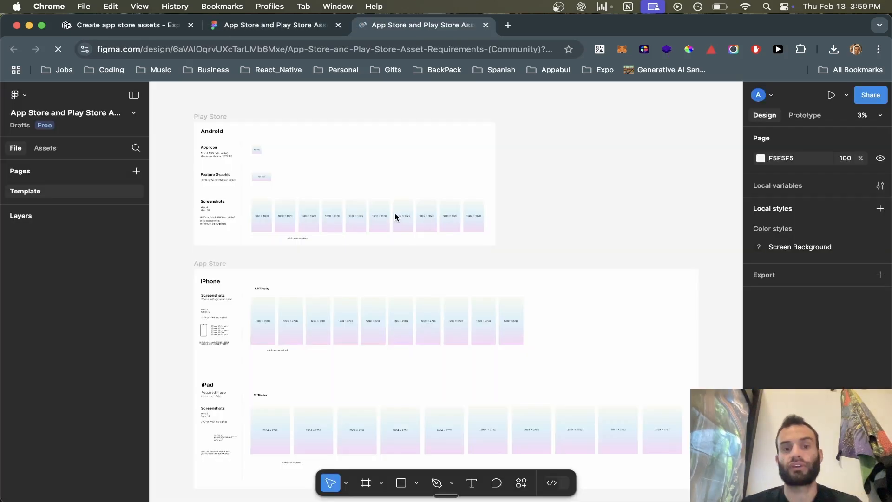
left_click(318, 321)
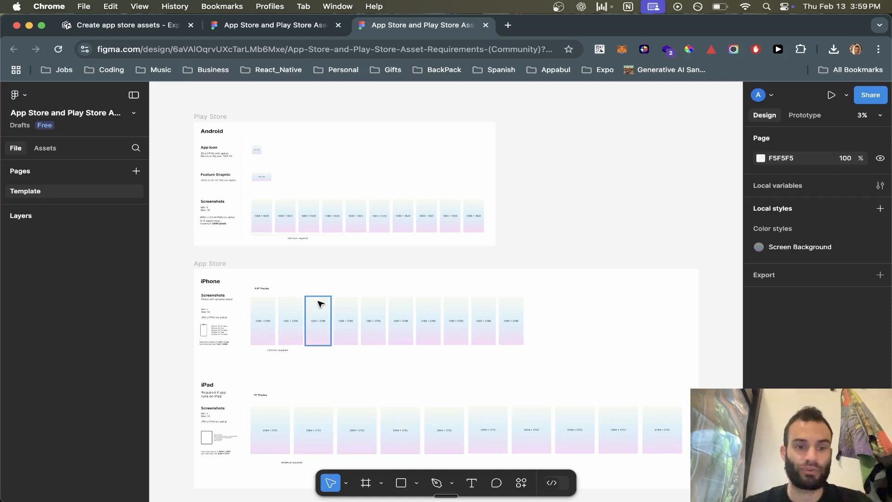
left_click(378, 215)
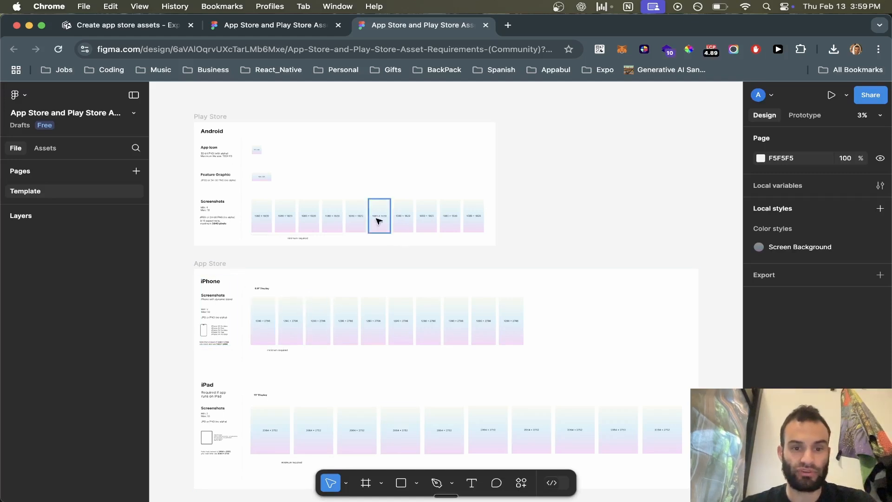
scroll("down", 3)
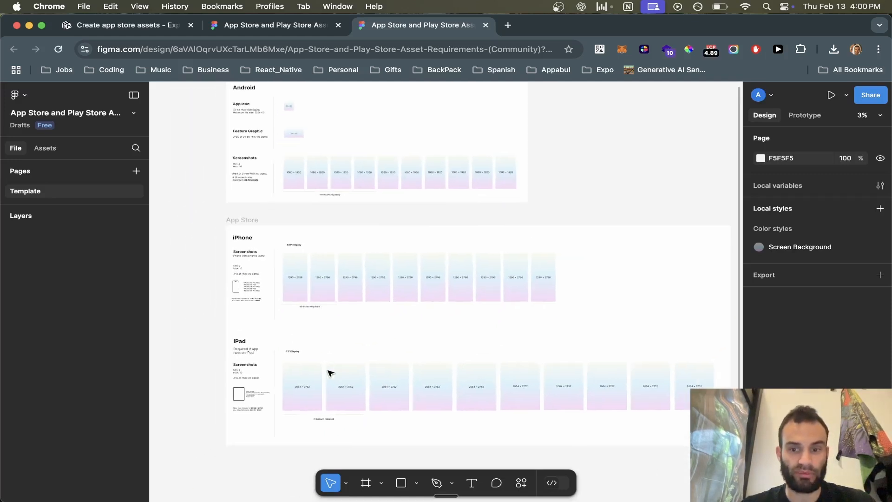
scroll("up", 3)
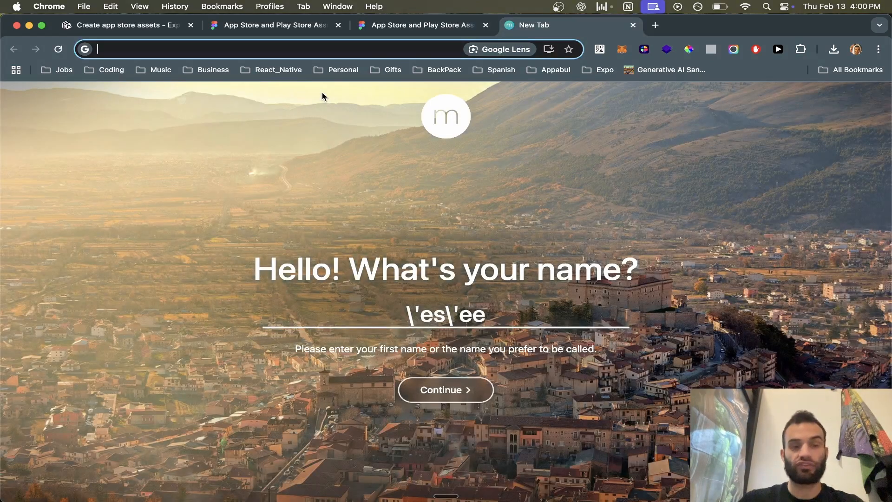
Search Google for 'app screenshots' creator tools and browse the results.
type("app screenshots")
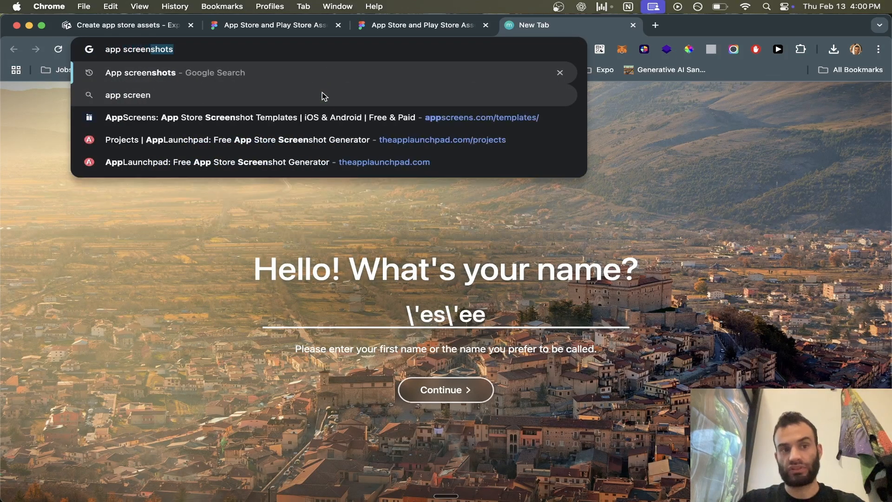
key("Return")
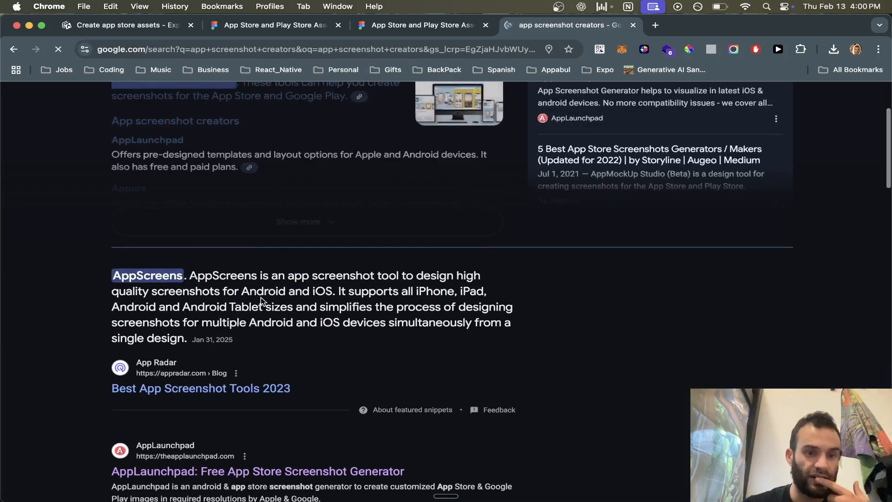
scroll("up", 3)
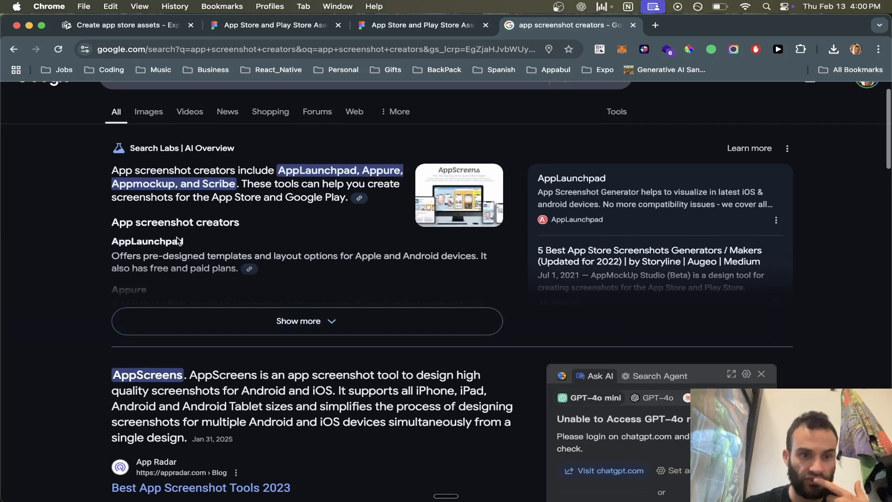
mouse_move(156, 212)
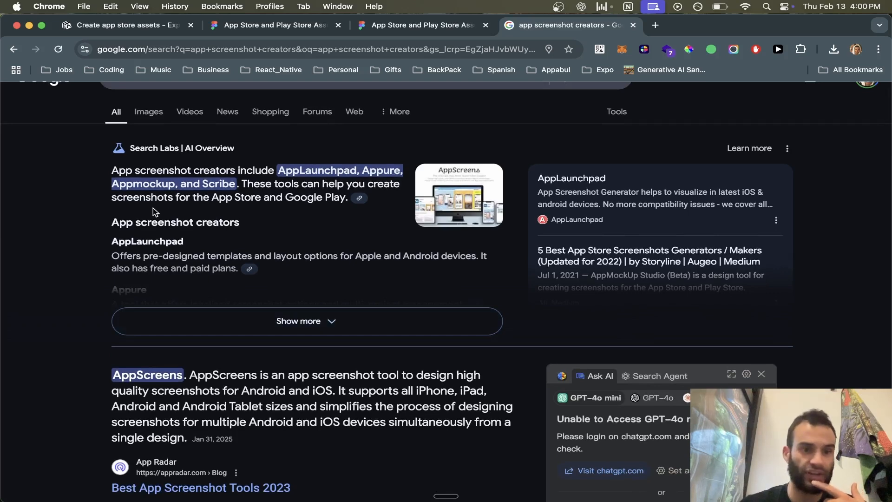
scroll("down", 3)
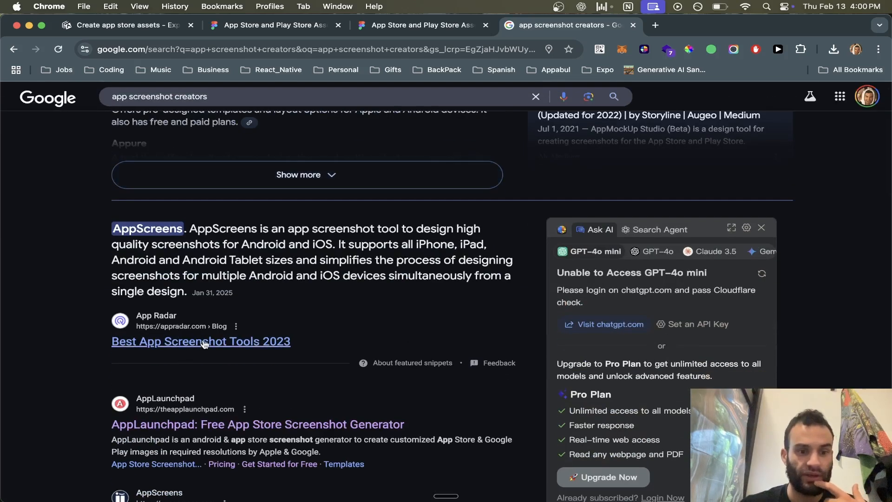
scroll("down", 3)
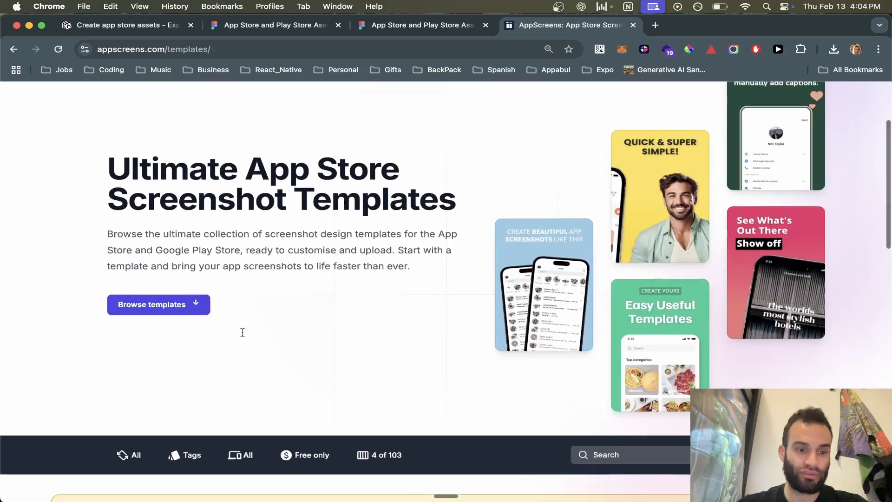
Filter the AppScreens templates to free ones and find Free Inspired by Calm.
scroll("down", 3)
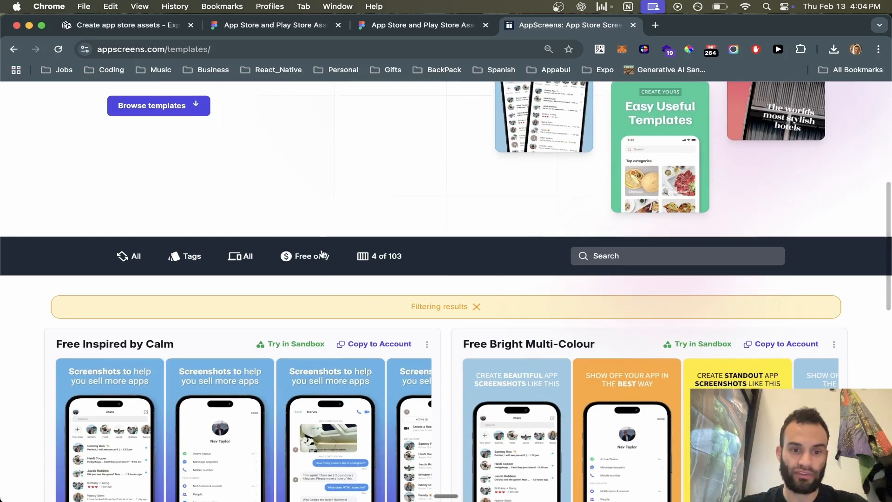
left_click(304, 255)
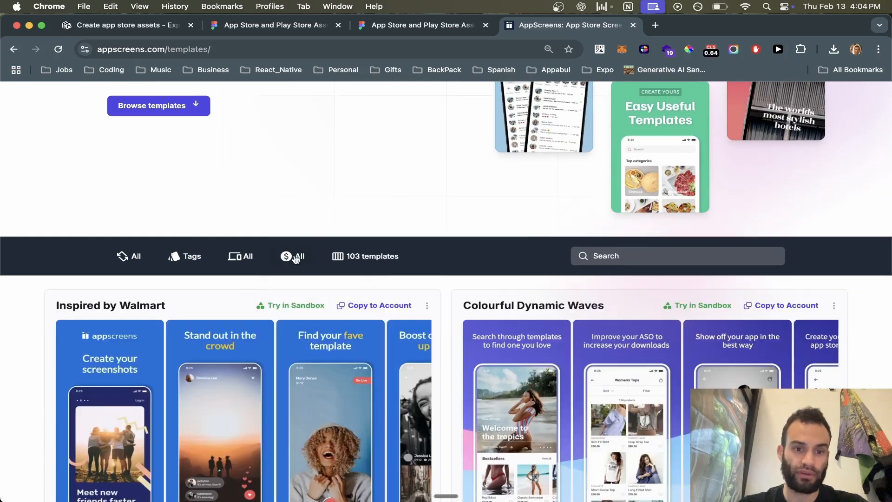
left_click(292, 256)
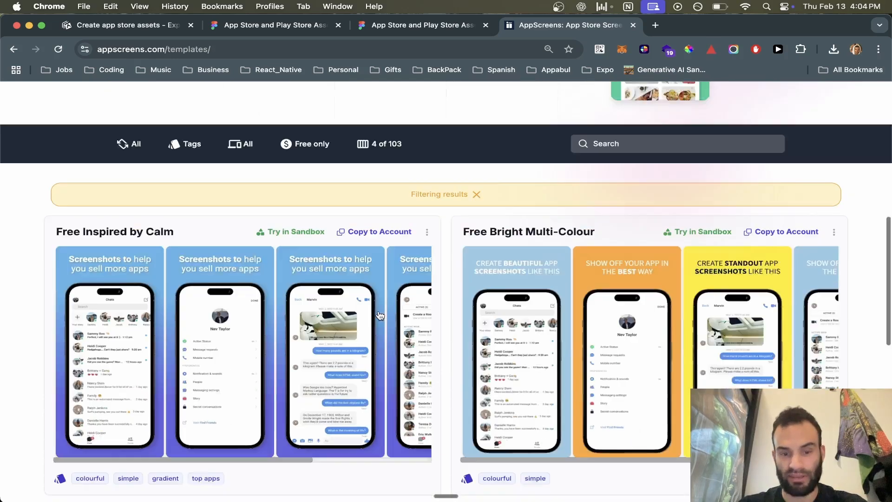
scroll("down", 3)
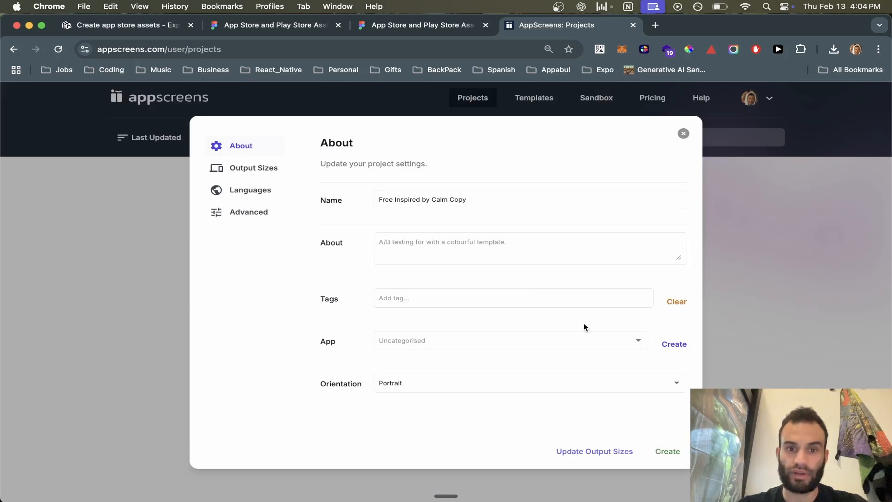
Name the new project 'App Project' and open App Project 1 for editing.
left_click(455, 199)
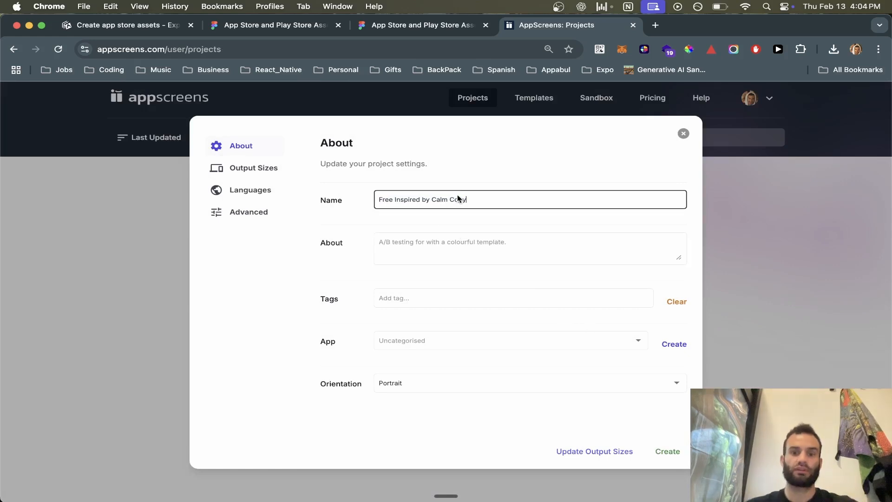
type("App Project")
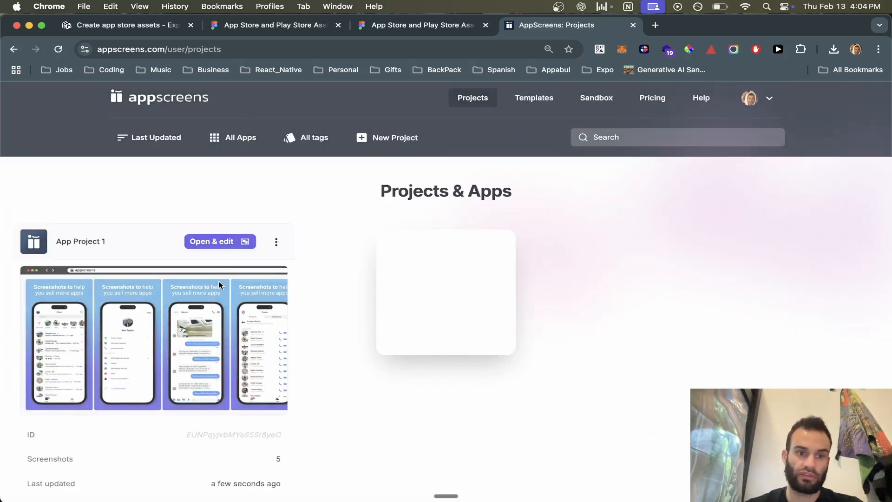
left_click(219, 242)
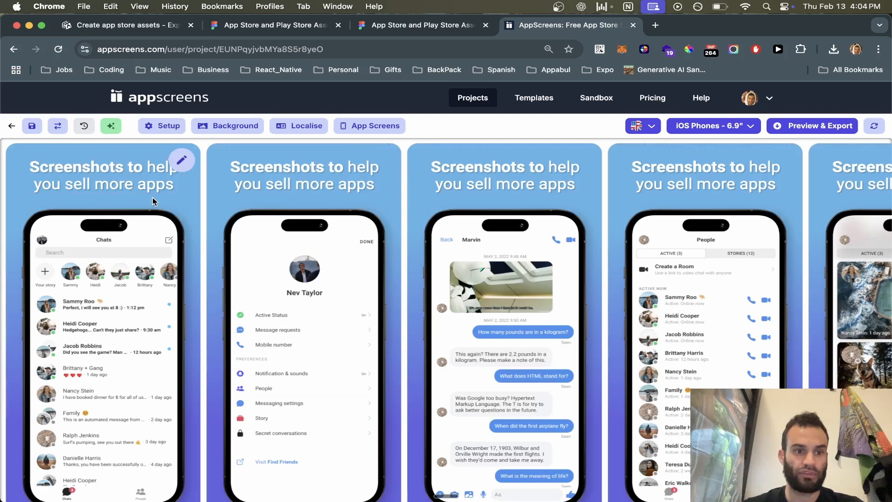
Upload Screenshot_1739491123.png as the global screenshot and pick a file for the iOS phone slot.
left_click(181, 159)
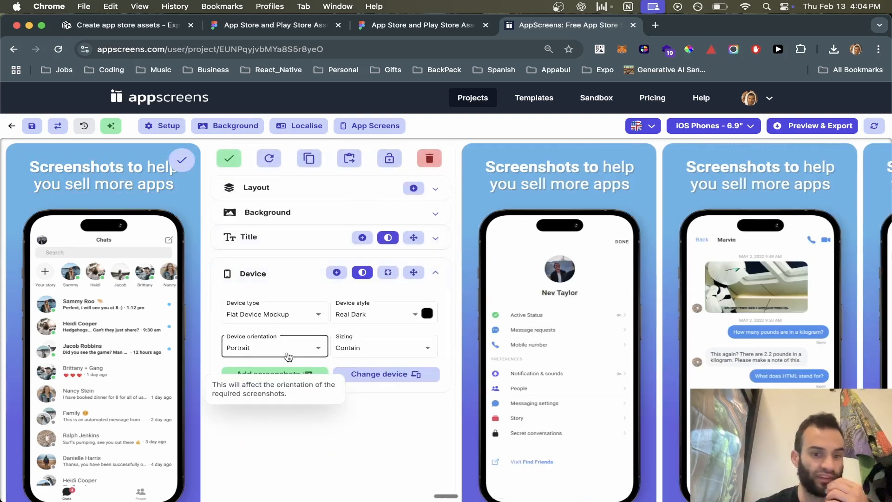
mouse_move(279, 384)
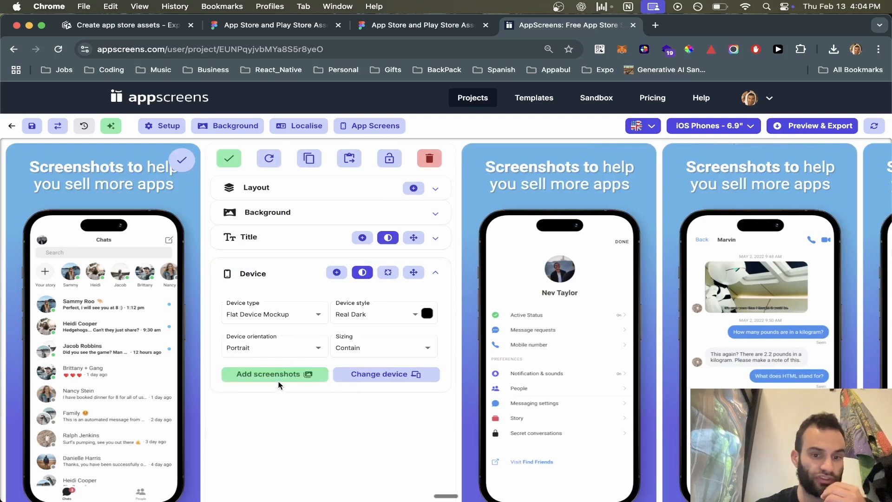
left_click(275, 373)
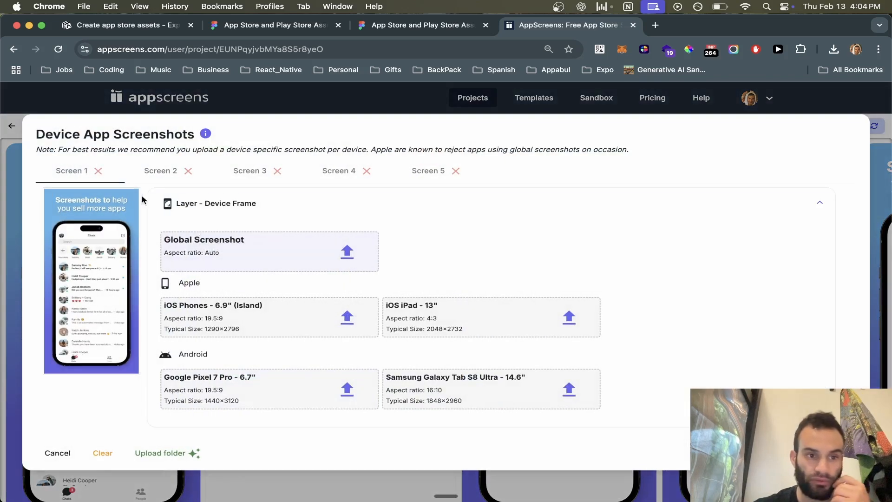
mouse_move(173, 185)
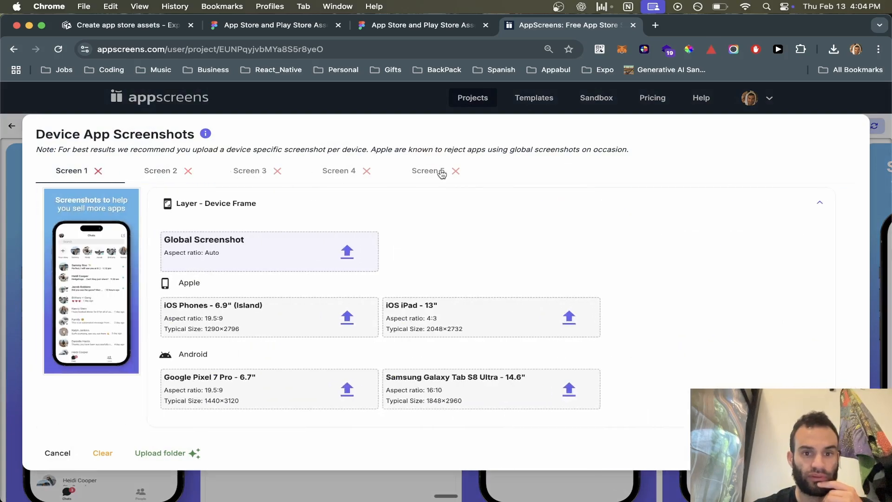
left_click(347, 252)
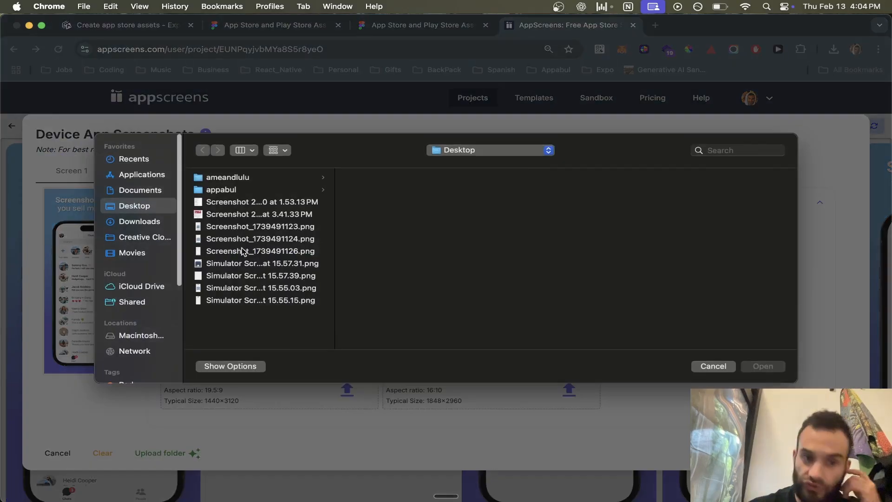
left_click(260, 226)
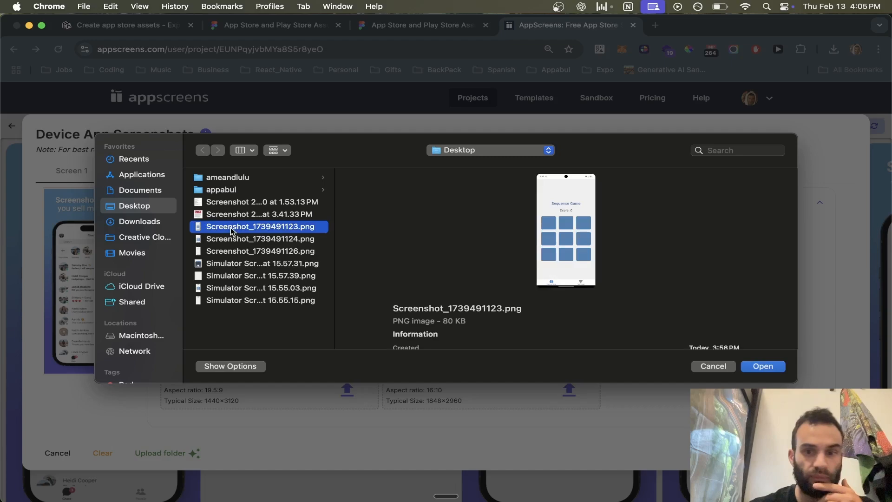
left_click(762, 366)
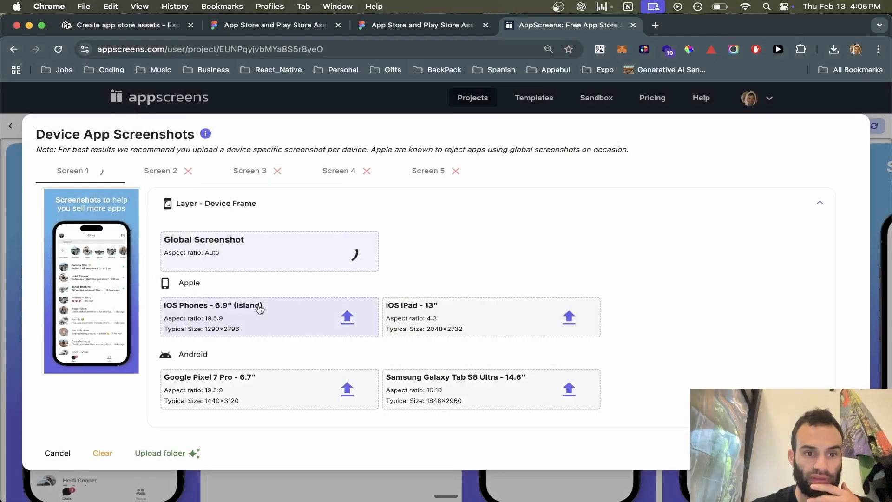
left_click(347, 317)
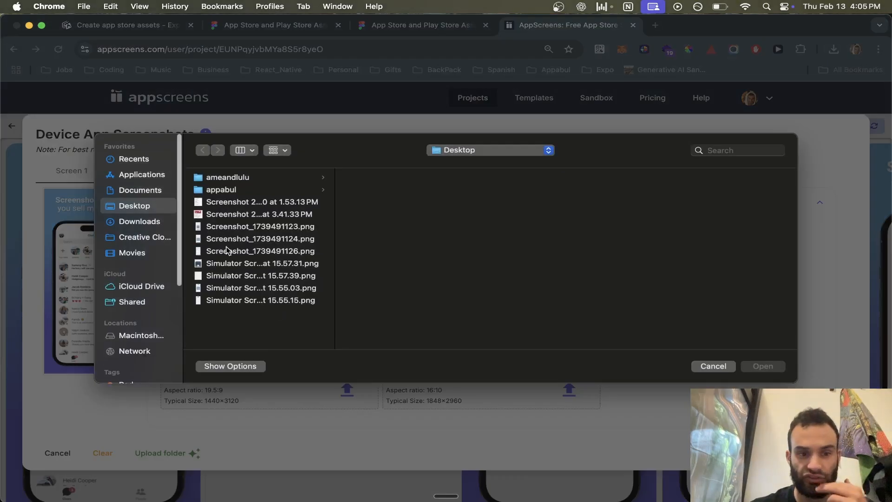
left_click(260, 239)
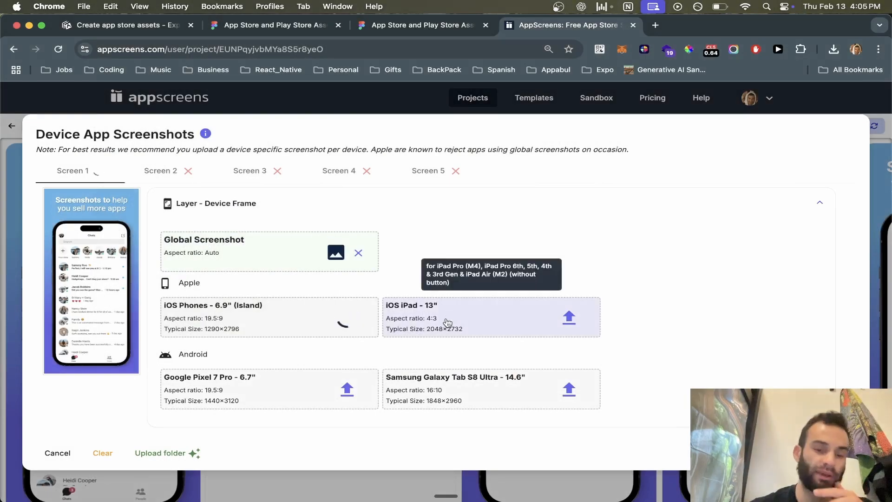
Upload Screenshot_1739491126.png and the iPad Pro screenshot into the iPad slot and finish assigning device screenshots.
left_click(568, 317)
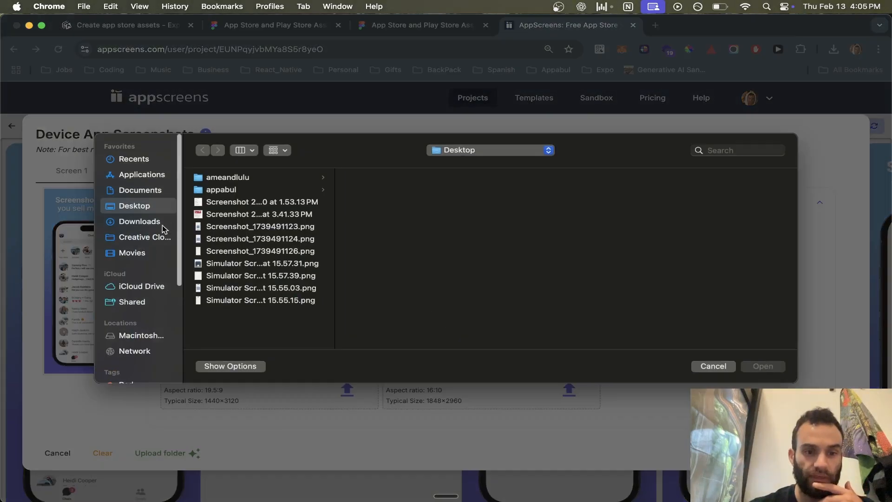
left_click(262, 263)
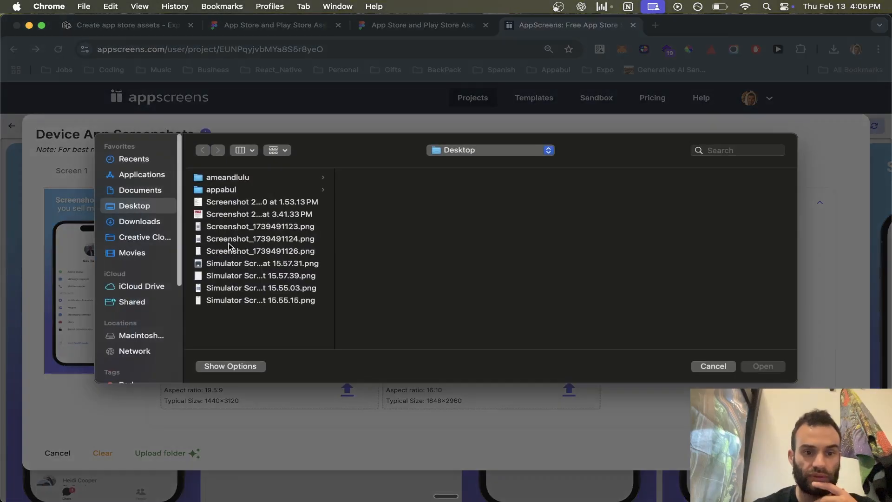
left_click(260, 251)
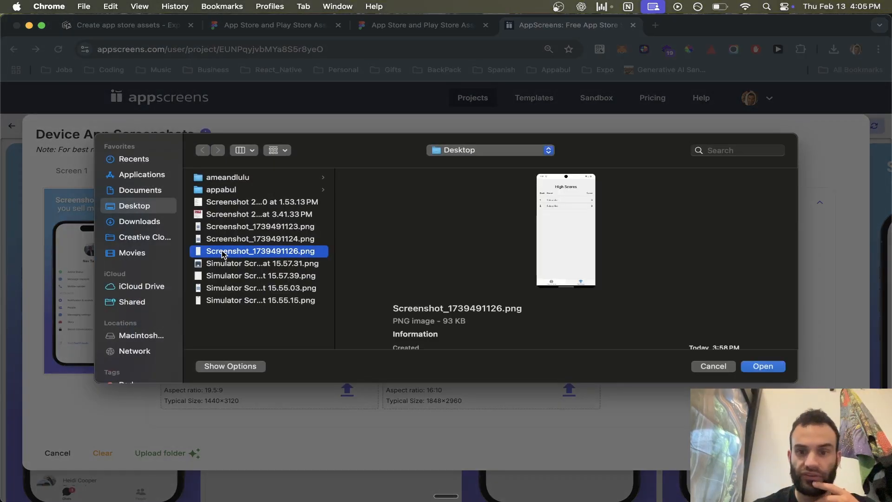
left_click(762, 366)
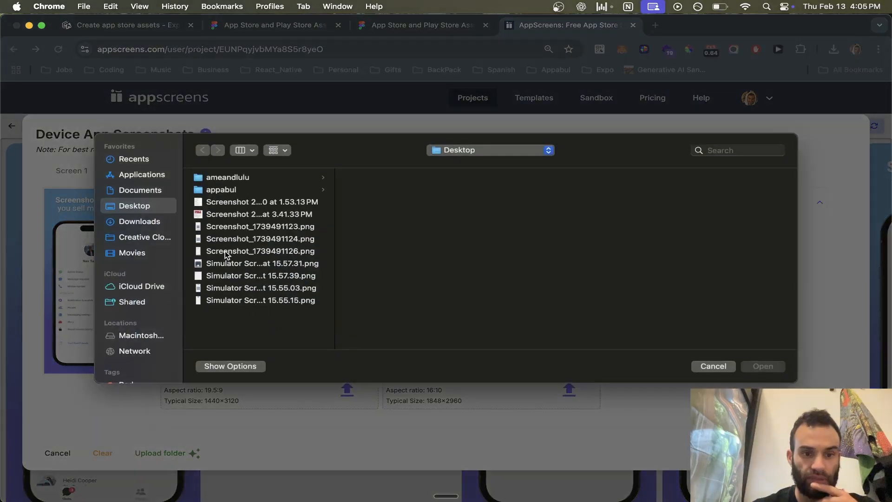
mouse_move(239, 230)
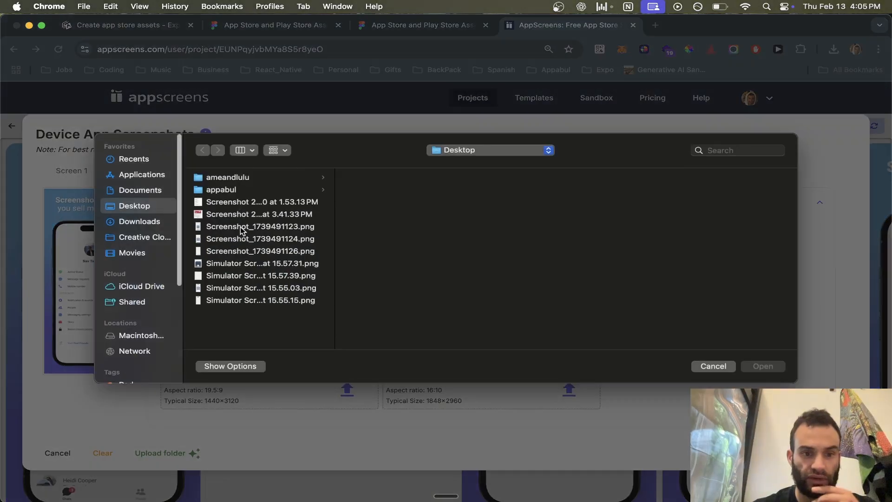
left_click(261, 276)
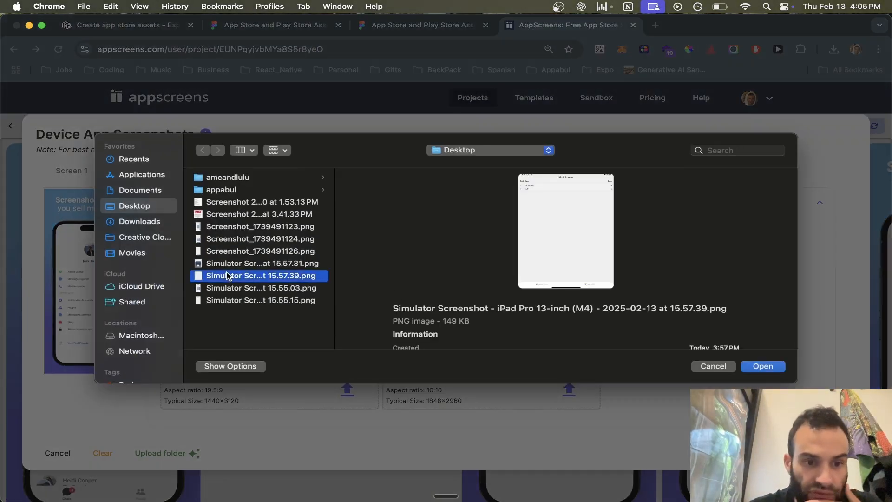
left_click(224, 326)
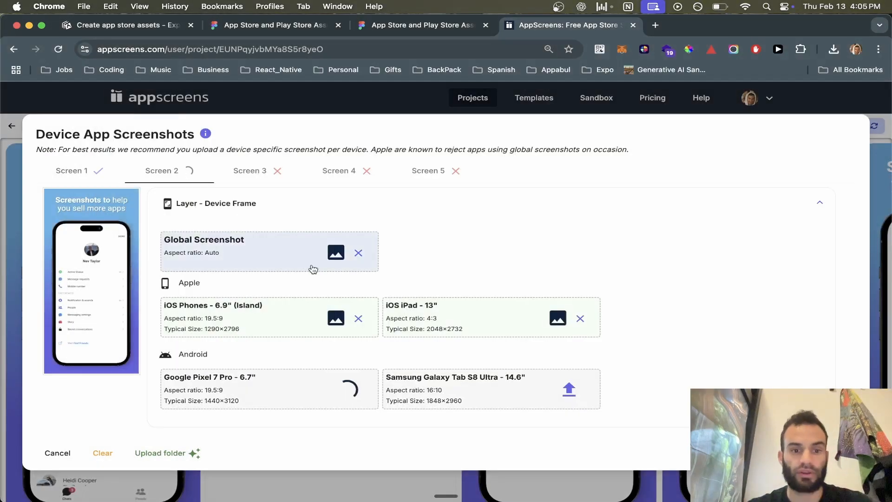
mouse_move(557, 318)
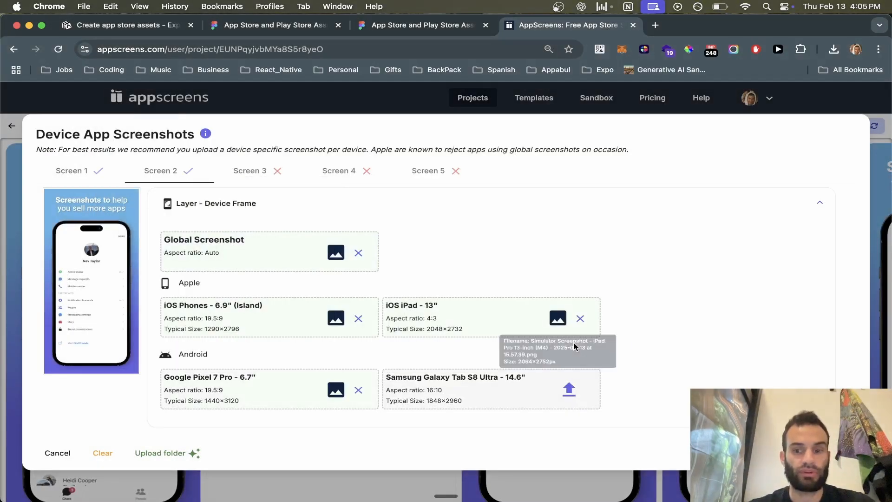
left_click(56, 452)
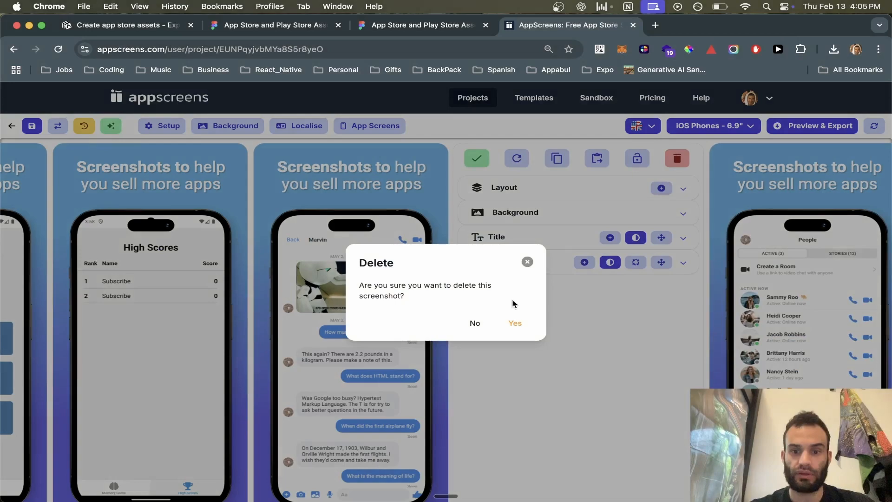
Delete the extra template screens including the chat screen, then select the first remaining screen.
left_click(514, 323)
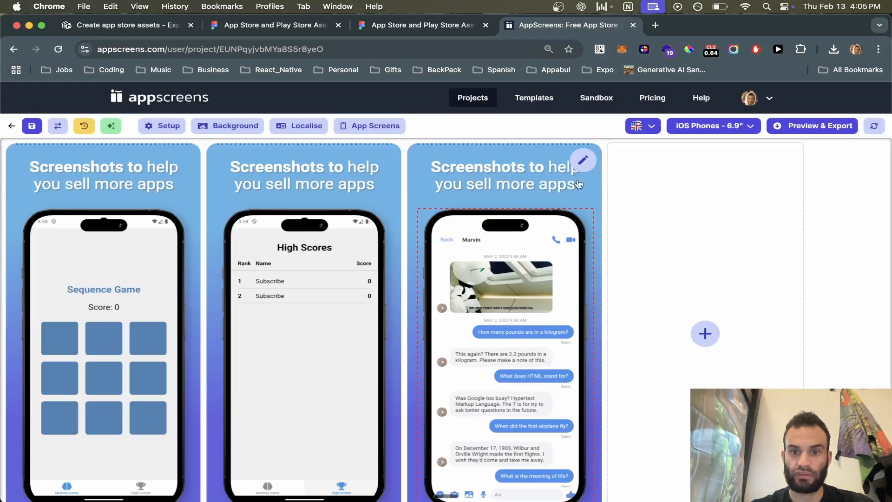
left_click(829, 158)
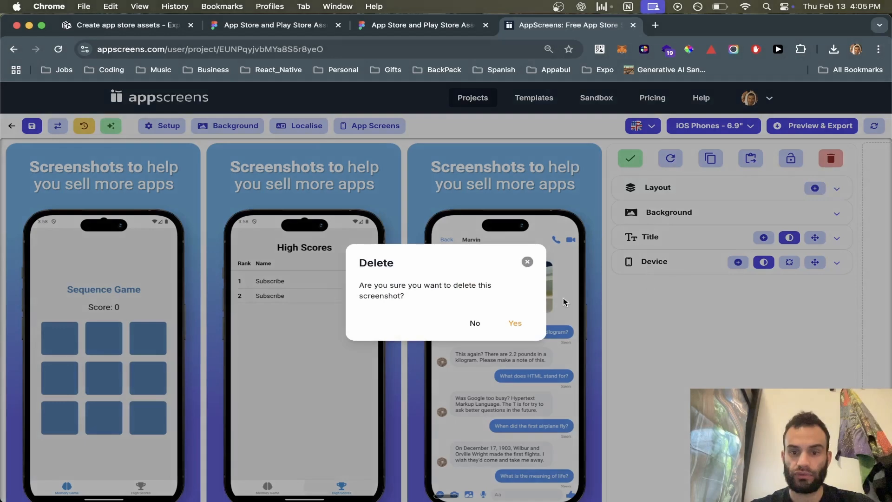
left_click(514, 322)
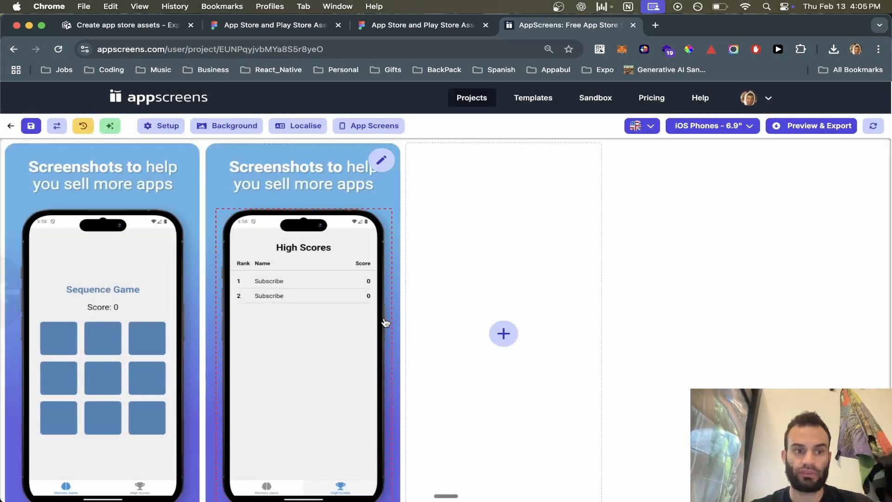
left_click(102, 174)
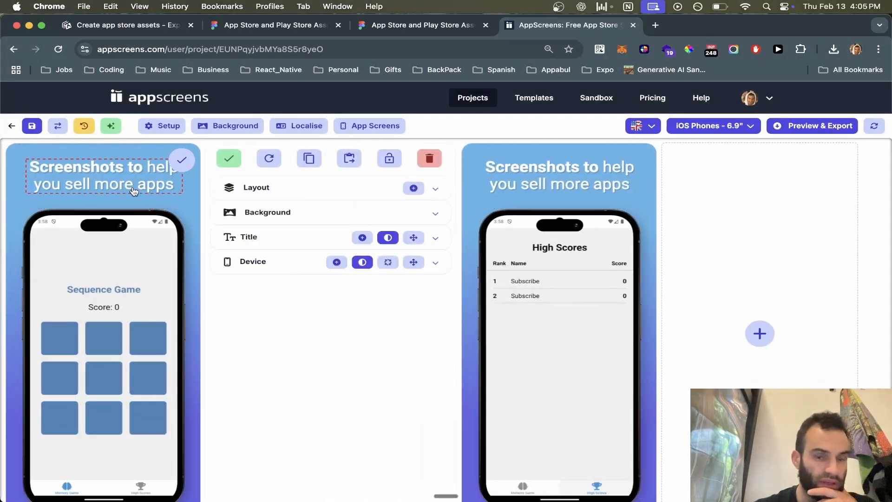
Retitle the first screen to "The best game ever!".
left_click(435, 237)
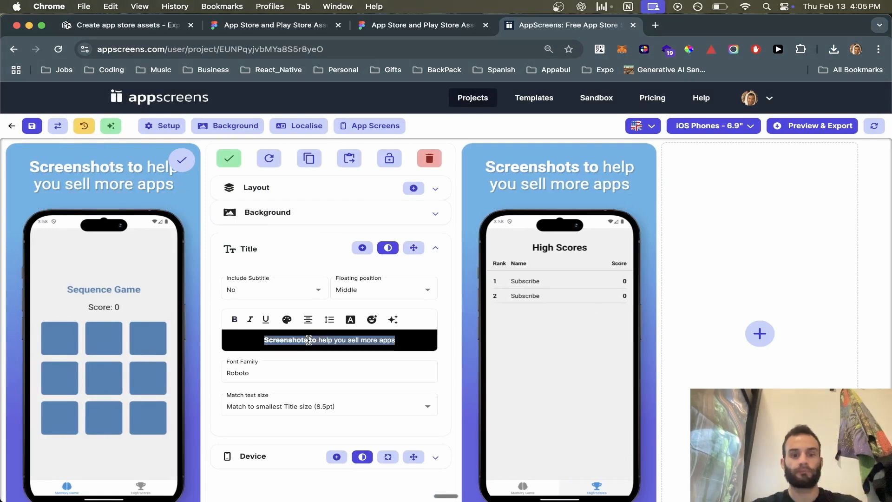
type("The best game e")
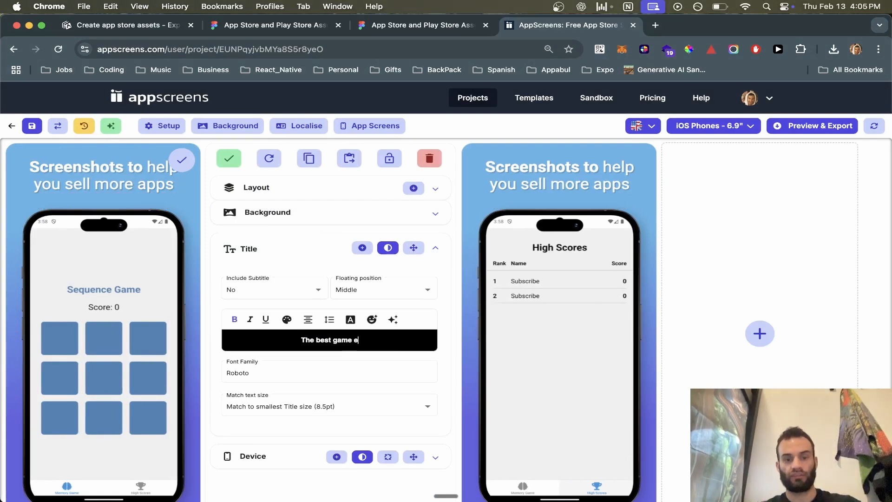
type("ver!")
type("Like")
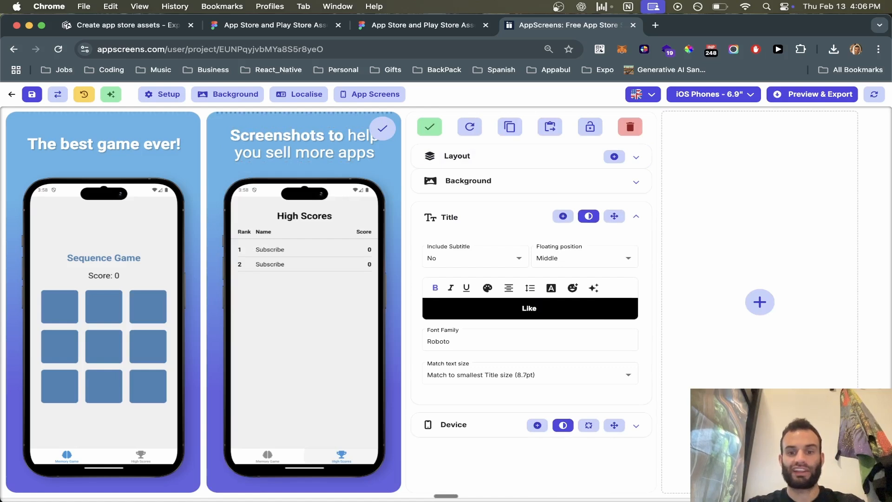
Retitle the second screen to "Like, comment, and subscribe!".
type(", comment")
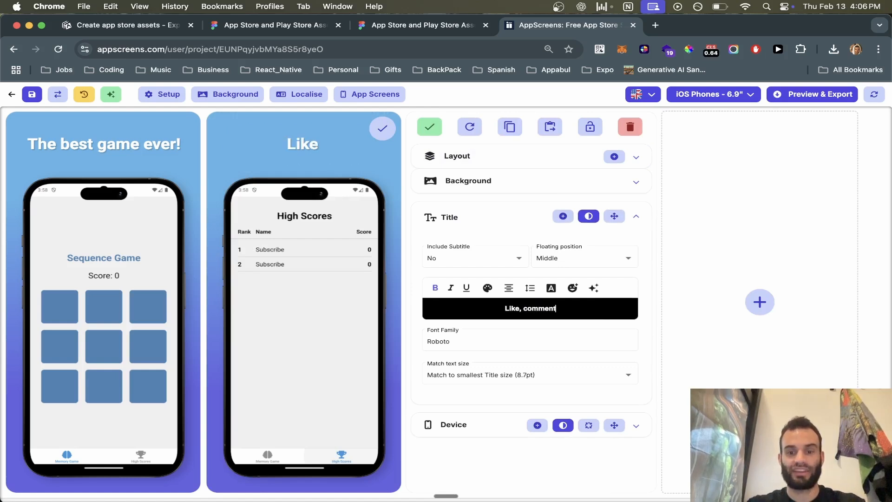
type(", and subscribe!")
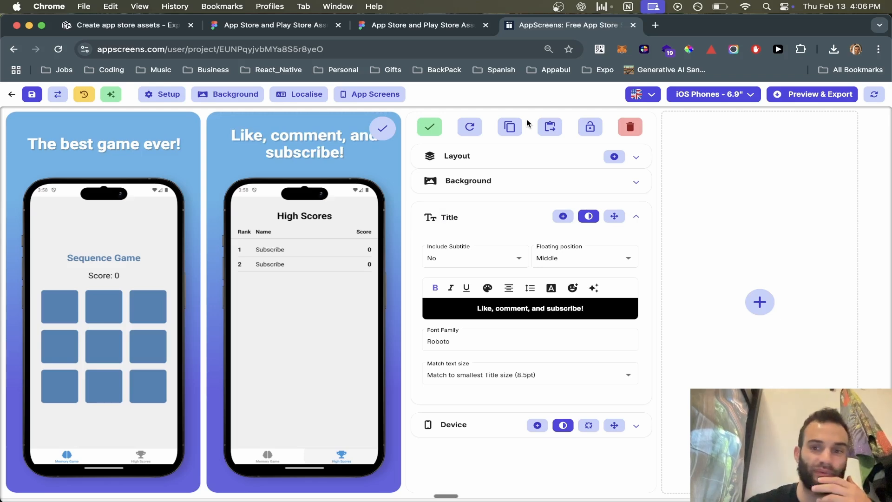
mouse_move(483, 100)
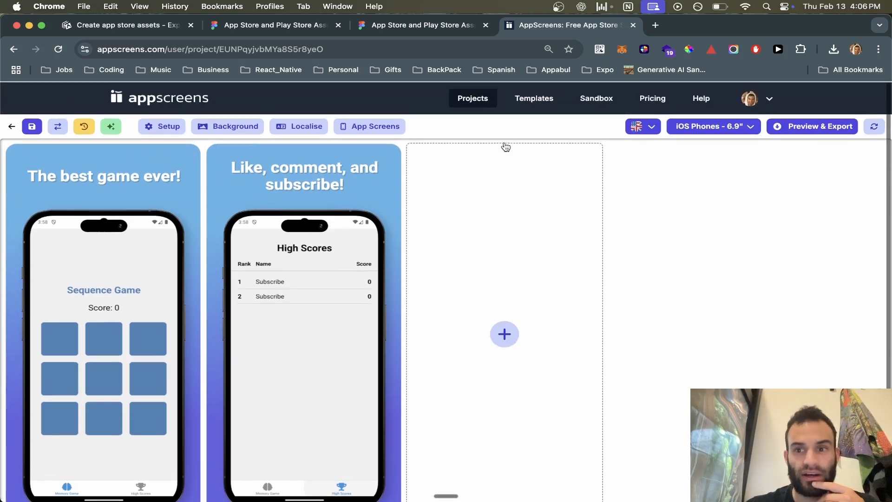
mouse_move(817, 126)
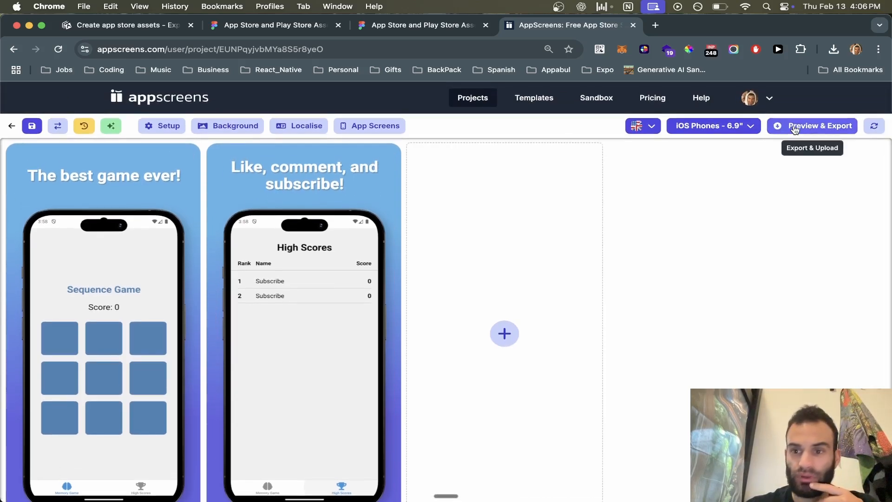
Download the screenshot zip for Android and Apple sizes, accepting the global-screenshot warning.
left_click(818, 126)
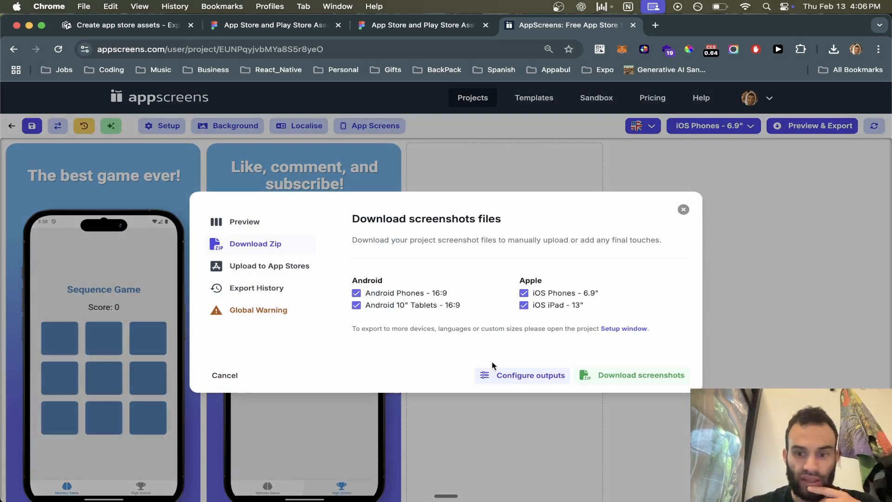
left_click(640, 374)
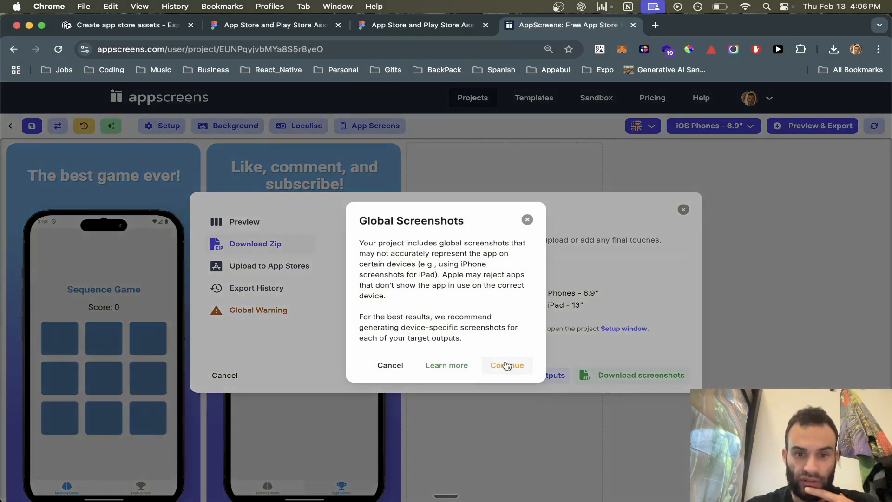
mouse_move(495, 283)
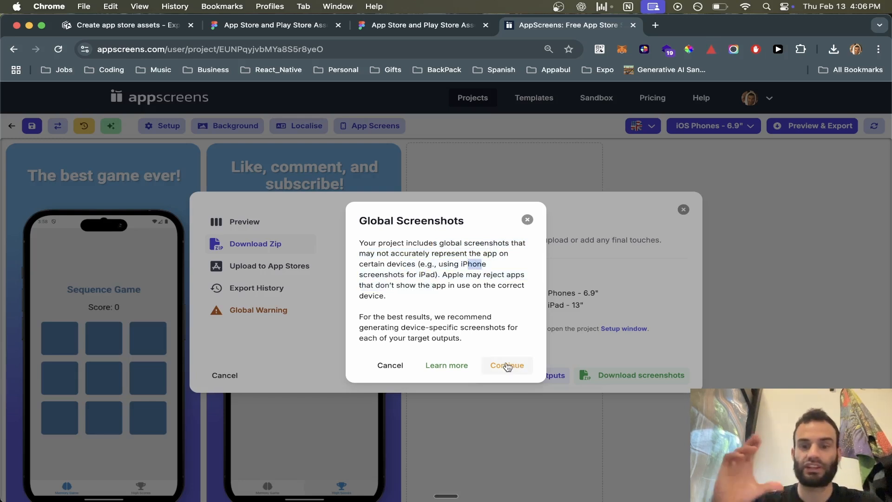
left_click(506, 365)
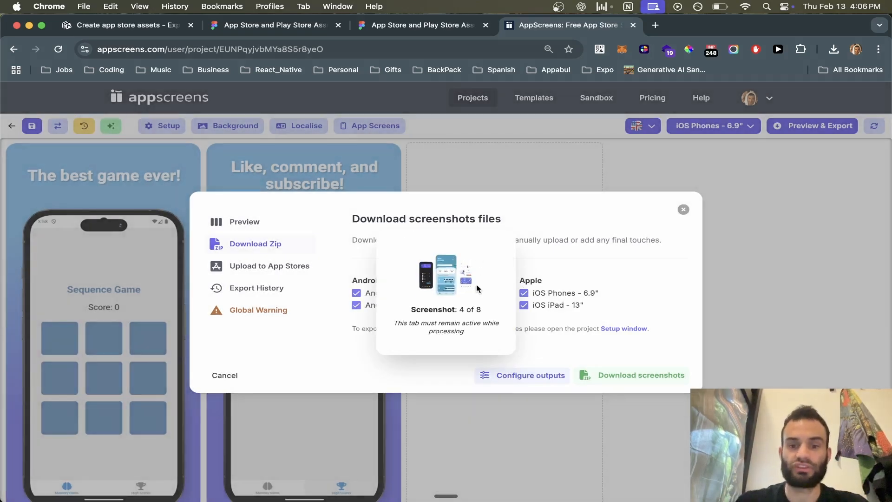
left_click(632, 374)
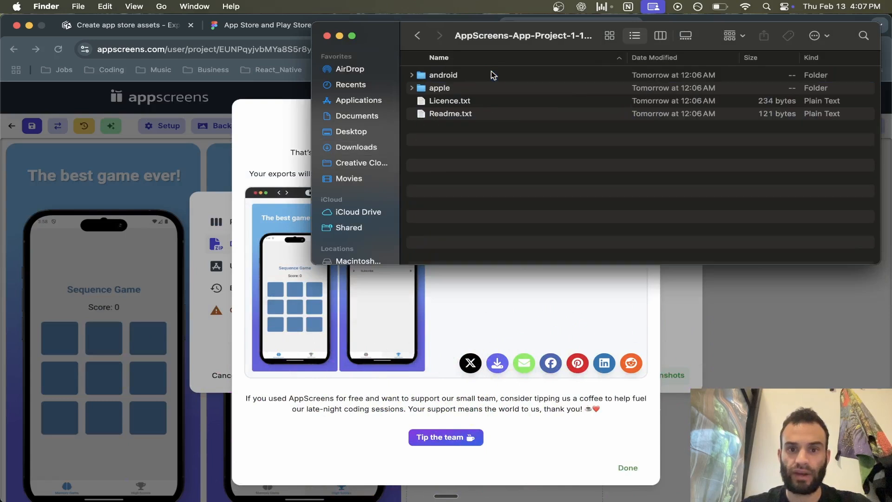
left_click(439, 87)
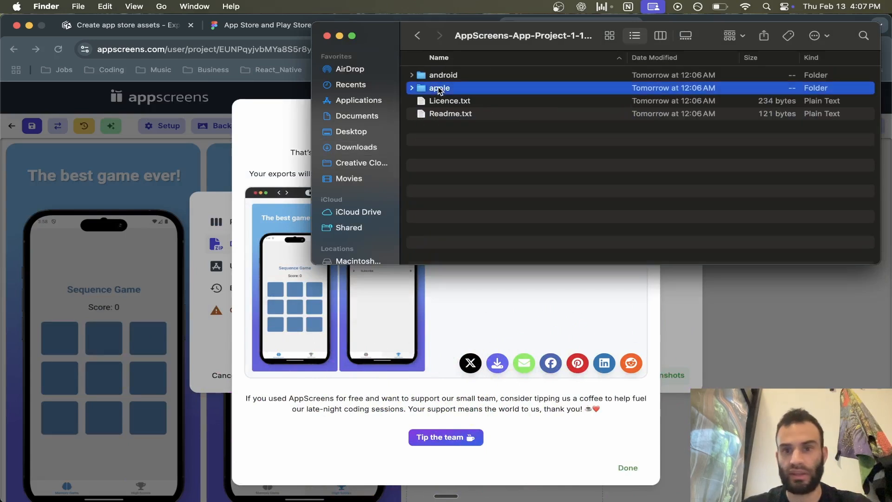
double_click(440, 88)
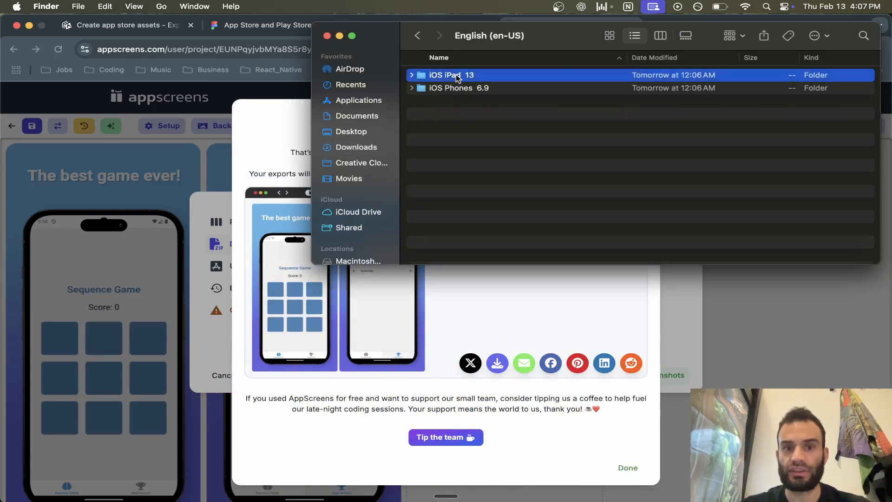
double_click(452, 74)
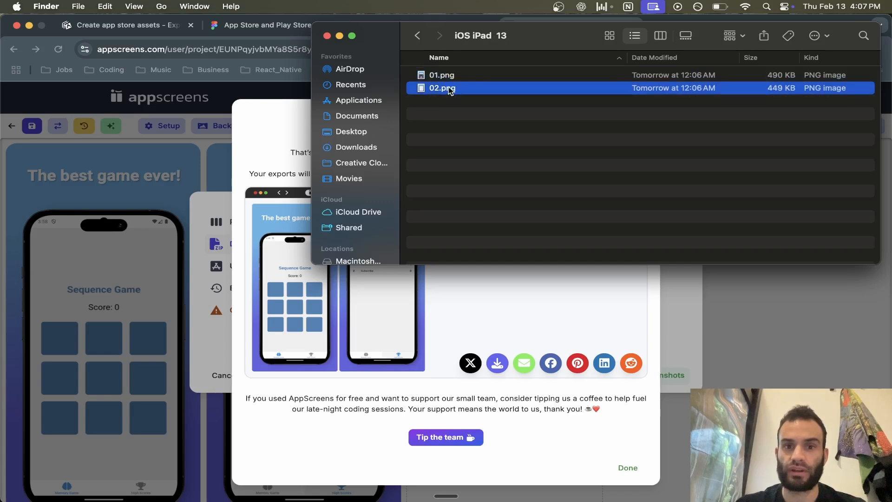
left_click(417, 35)
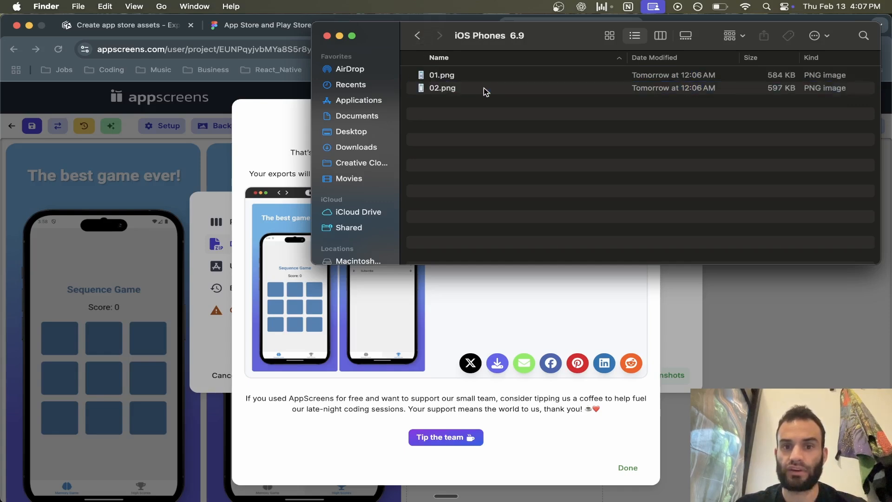
left_click(443, 87)
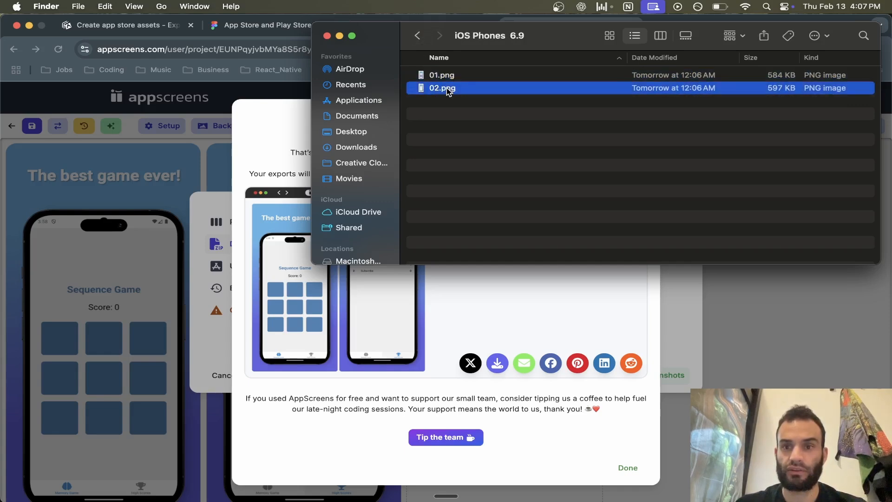
double_click(441, 88)
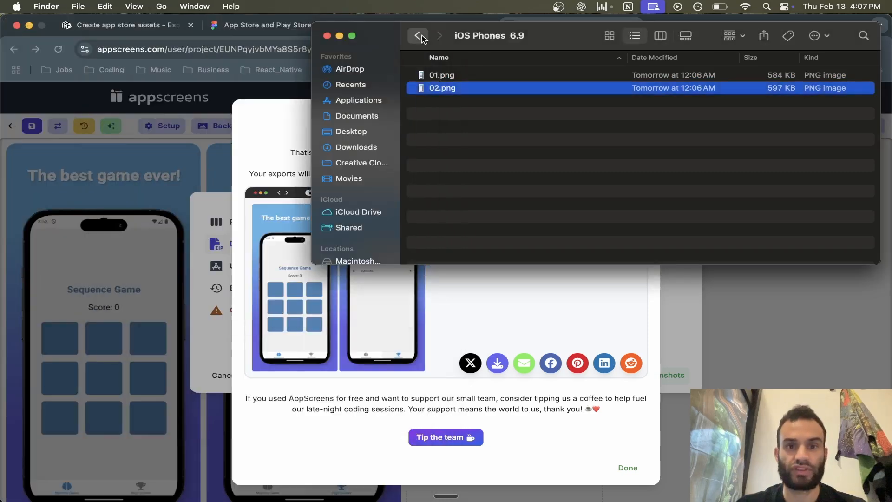
left_click(417, 35)
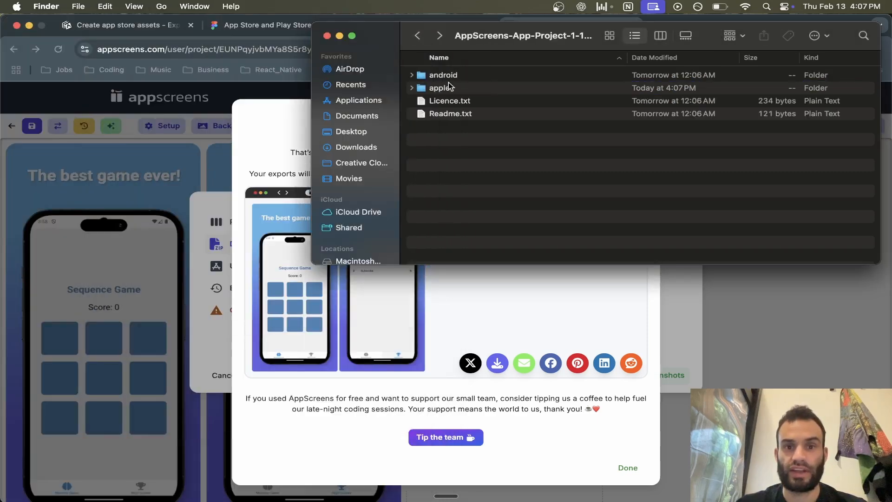
left_click(442, 74)
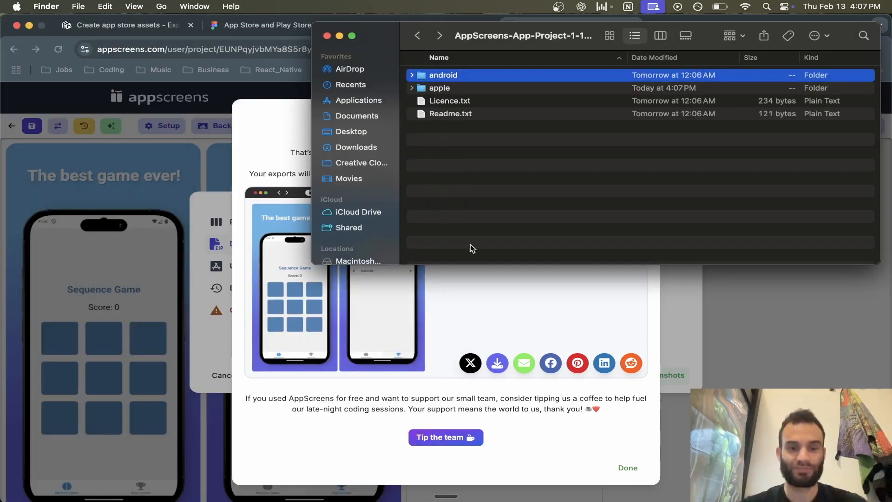